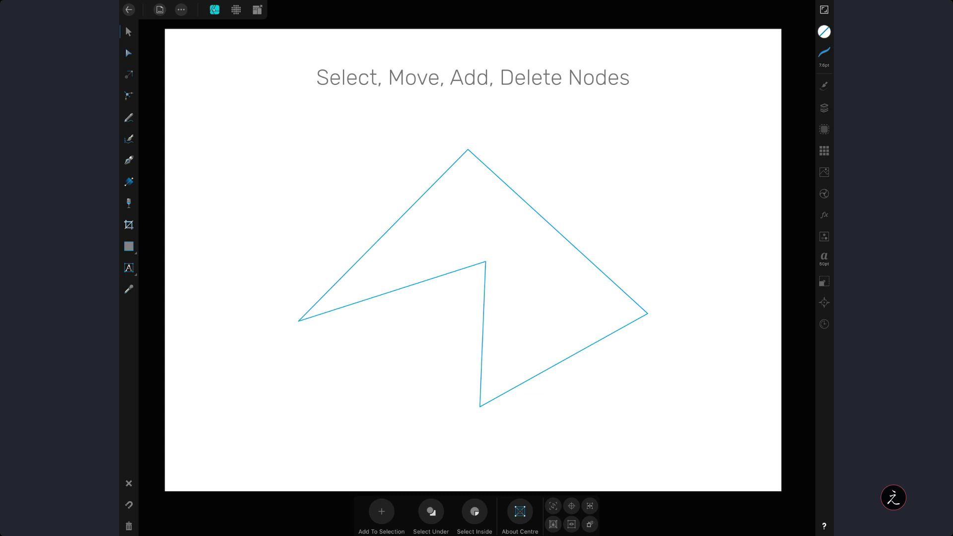
# Step: Show the zigzag path's nodes with the Node tool and select its top and inner corner nodes
pyautogui.click(128, 53)
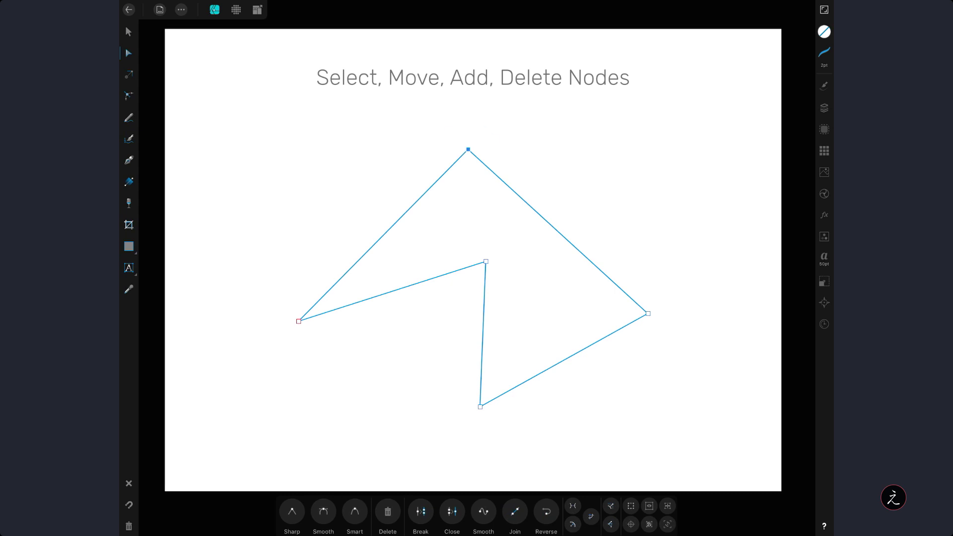
pyautogui.click(487, 262)
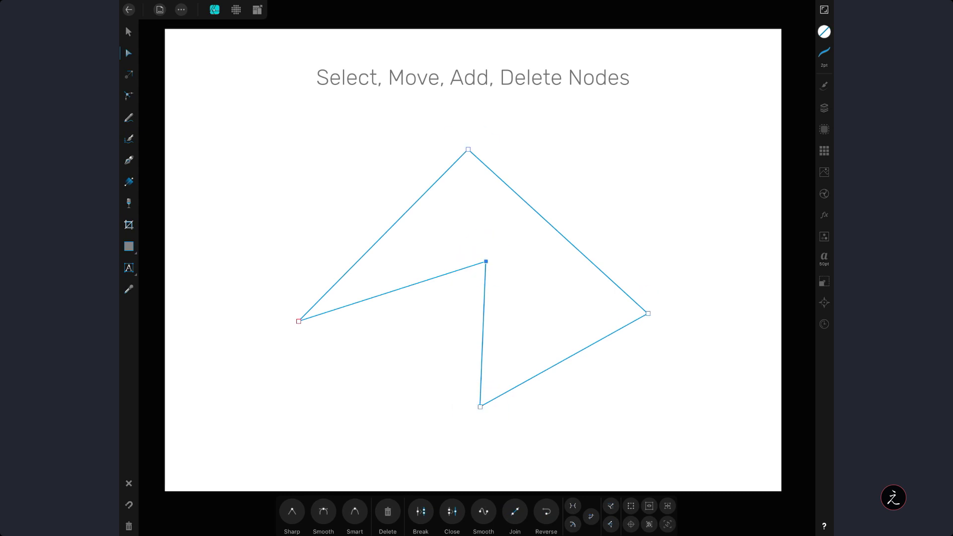
pyautogui.click(299, 321)
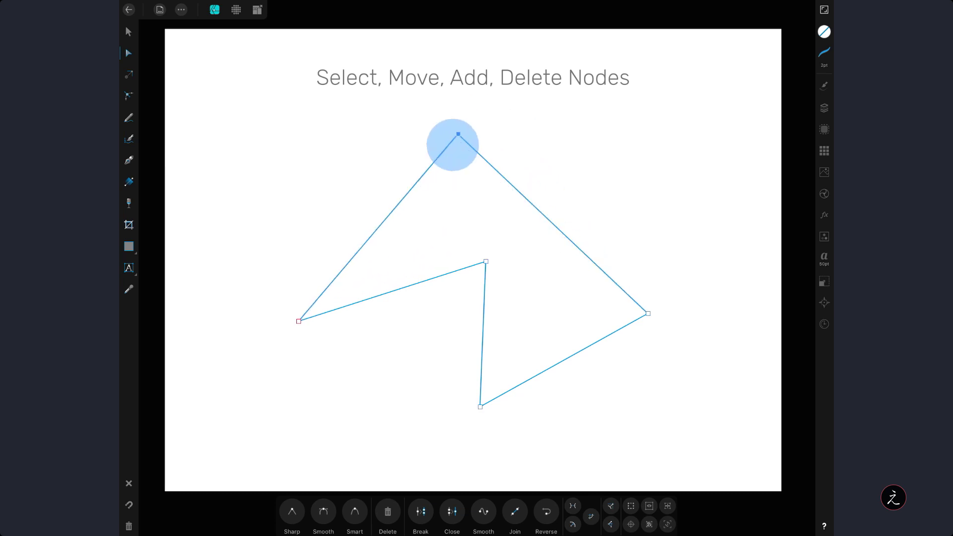
# Step: Drag the top peak node around, checking its position in Transform, and drop it slightly right of its start
pyautogui.moveTo(459, 134); pyautogui.dragTo(487, 147)
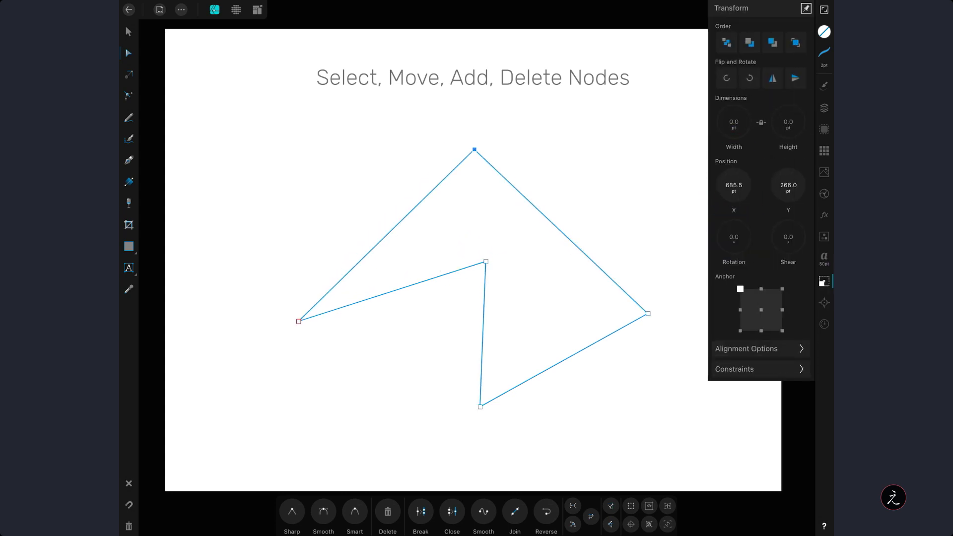
pyautogui.moveTo(474, 148); pyautogui.dragTo(453, 147)
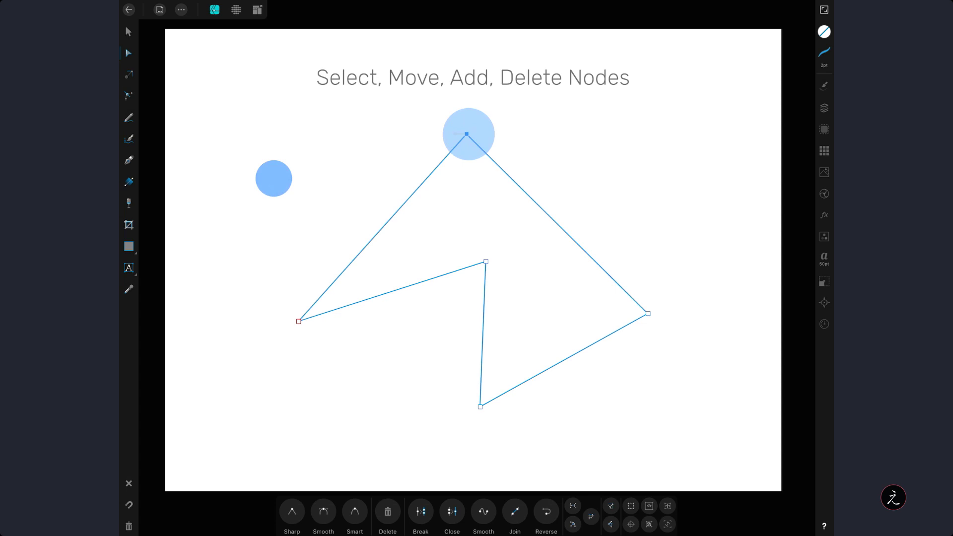
pyautogui.moveTo(467, 134); pyautogui.dragTo(534, 215)
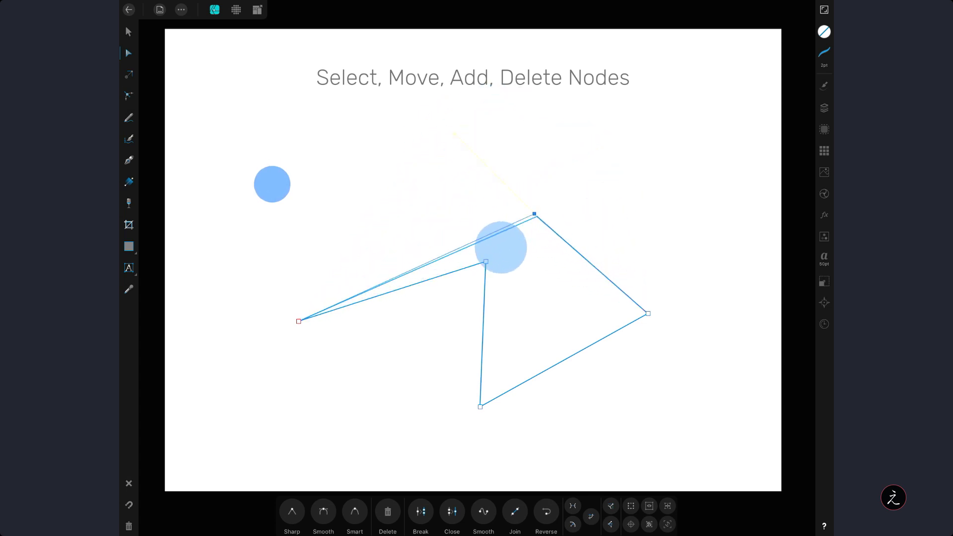
pyautogui.moveTo(534, 214); pyautogui.dragTo(436, 151)
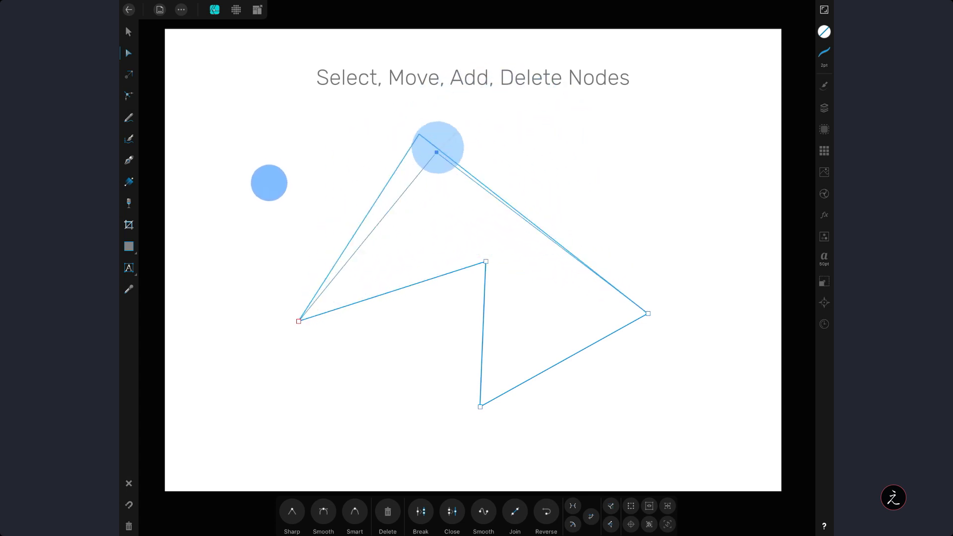
pyautogui.moveTo(437, 151); pyautogui.dragTo(481, 162)
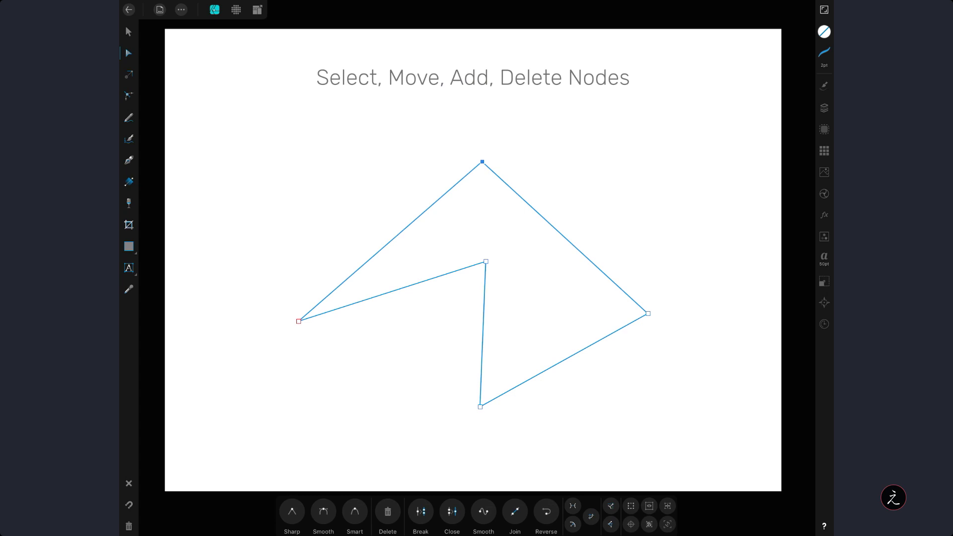
pyautogui.click(648, 314)
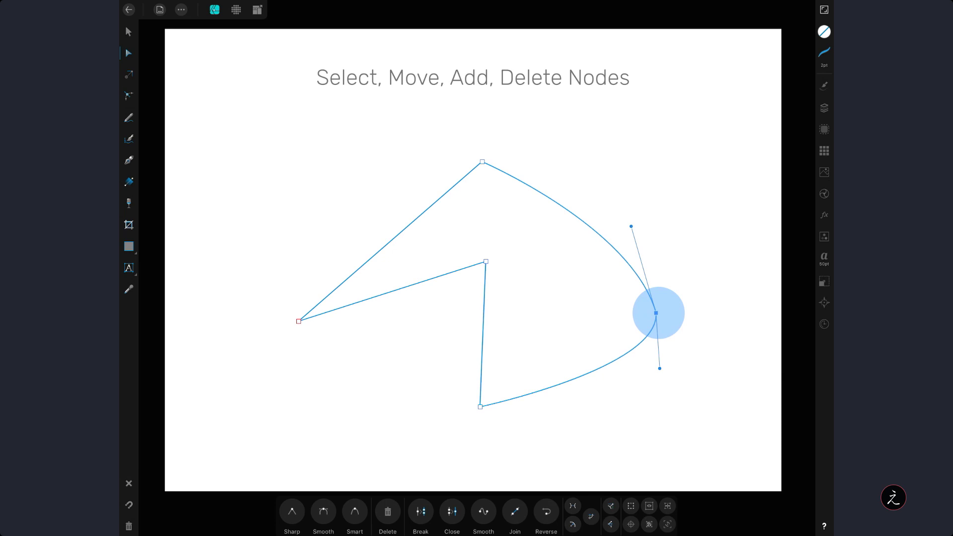
# Step: Drag curve handles out of the right node into a rounded bulge and add nodes on the inner vertical segment
pyautogui.moveTo(657, 313); pyautogui.dragTo(656, 278)
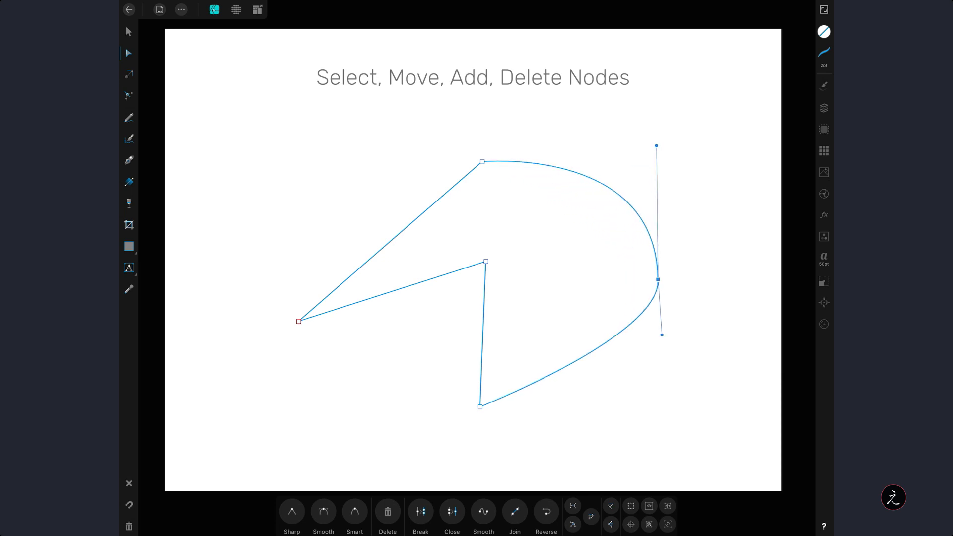
pyautogui.moveTo(656, 278); pyautogui.dragTo(662, 297)
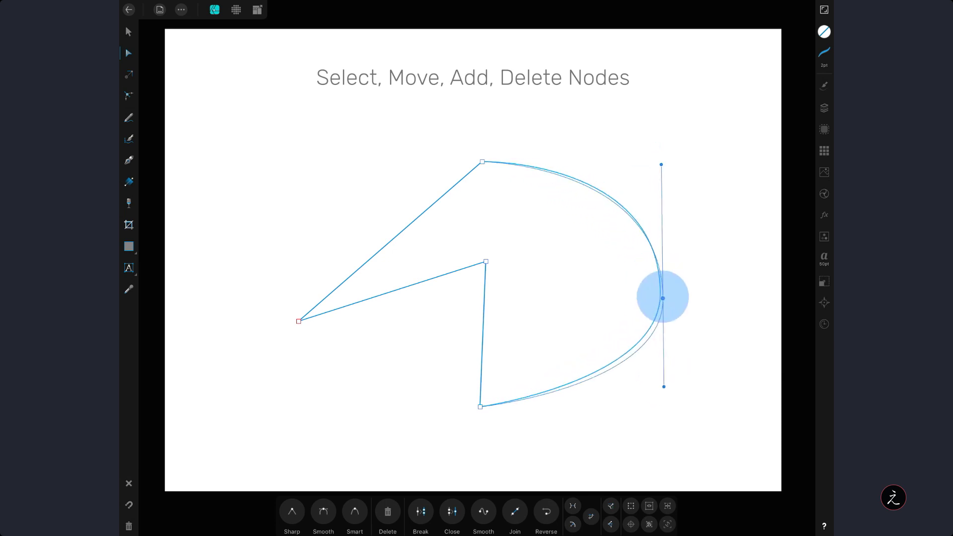
pyautogui.moveTo(662, 297); pyautogui.dragTo(656, 377)
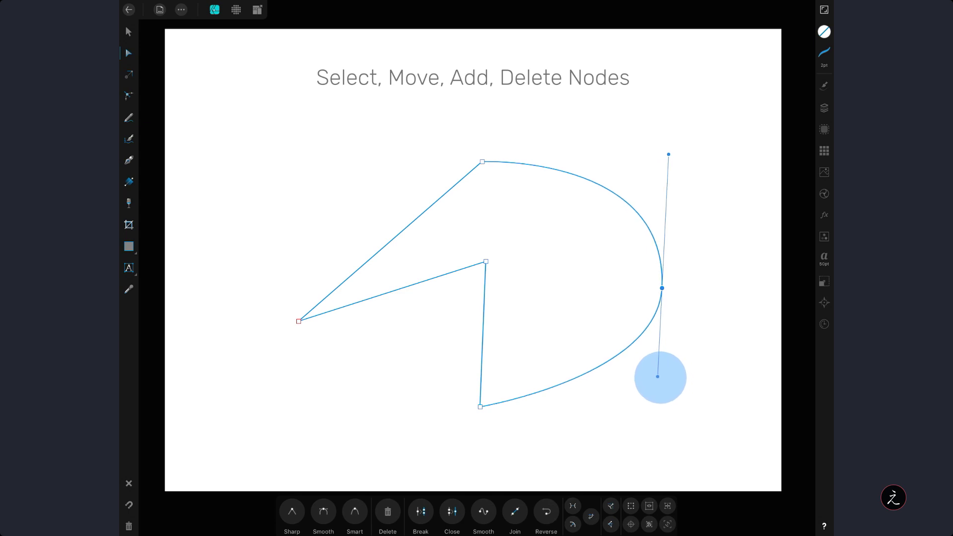
pyautogui.moveTo(657, 376); pyautogui.dragTo(658, 377)
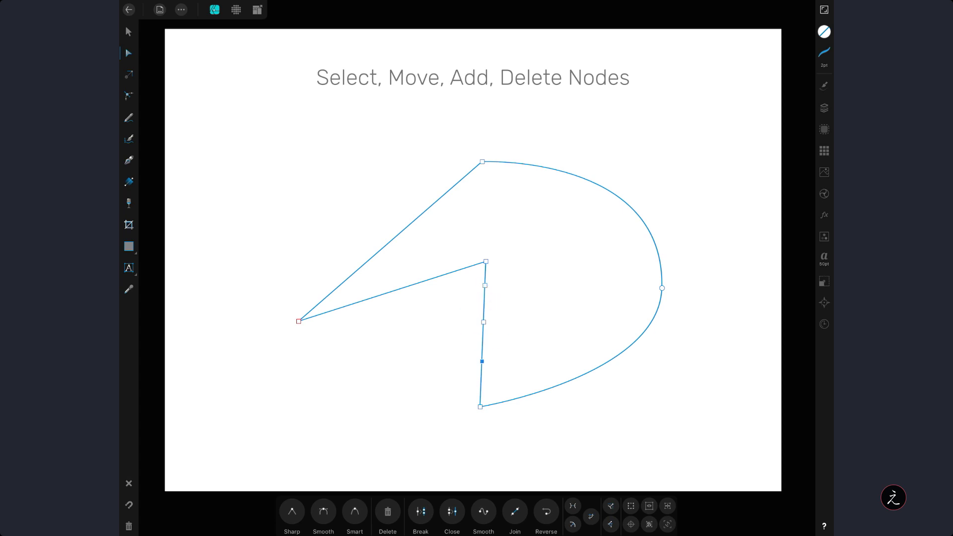
pyautogui.moveTo(482, 361); pyautogui.dragTo(481, 386)
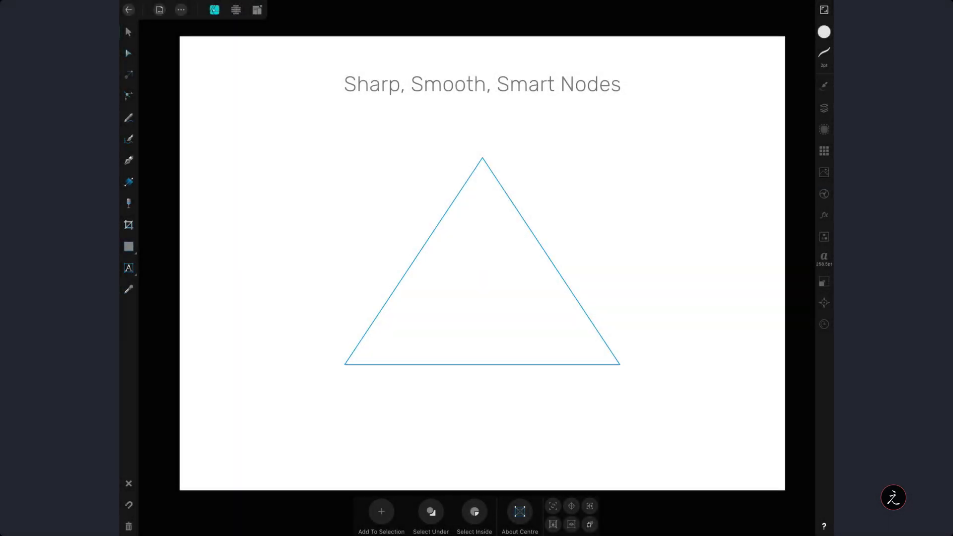
# Step: On the Sharp, Smooth, Smart Nodes slide, select the triangle's top node and convert it to Smooth
pyautogui.click(128, 53)
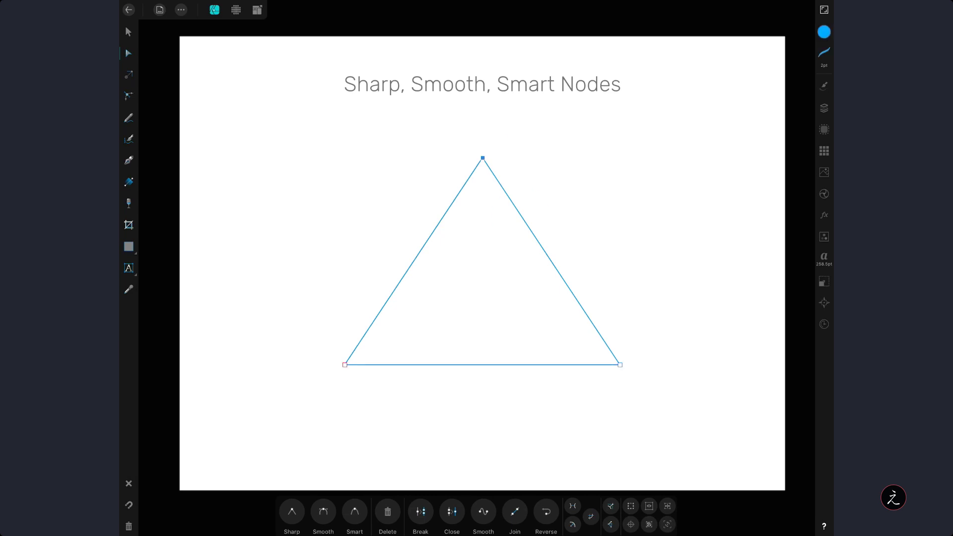
pyautogui.click(346, 364)
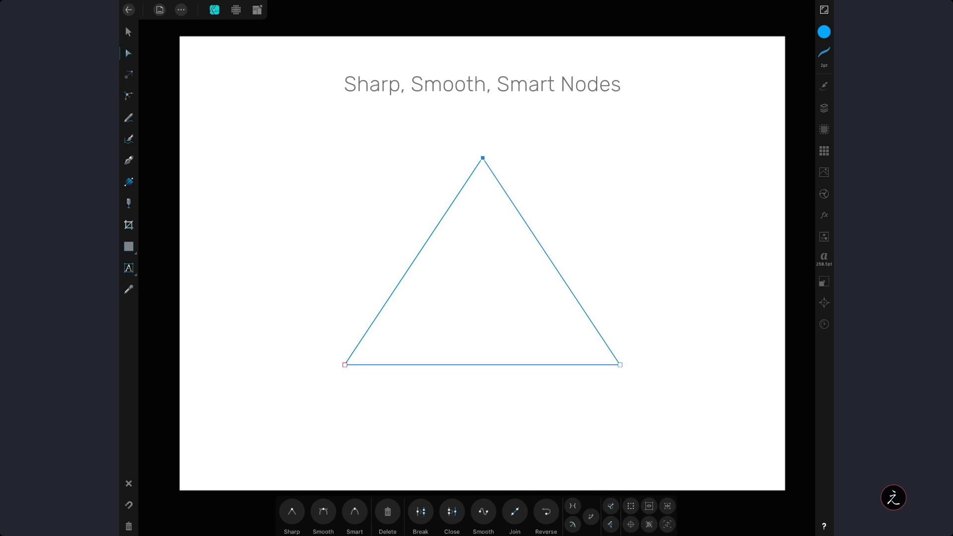
pyautogui.click(323, 511)
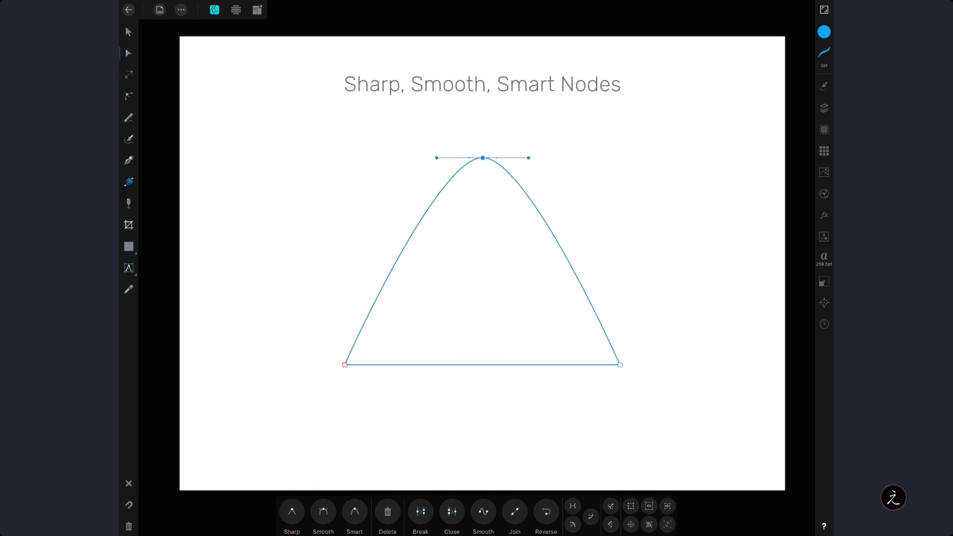
# Step: Move the smooth peak node and tilt its handles in several directions, undoing between tries
pyautogui.moveTo(483, 157); pyautogui.dragTo(437, 205)
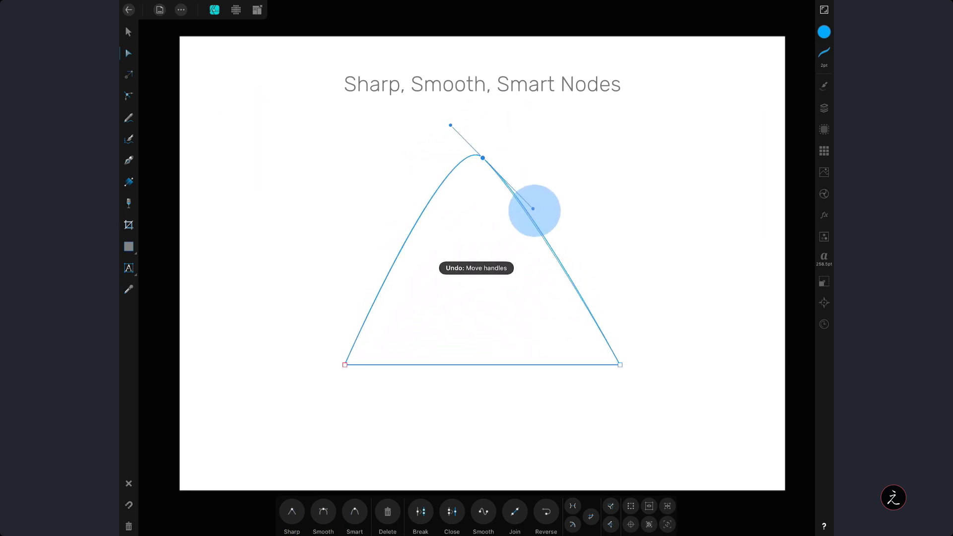
pyautogui.moveTo(532, 208); pyautogui.dragTo(550, 147)
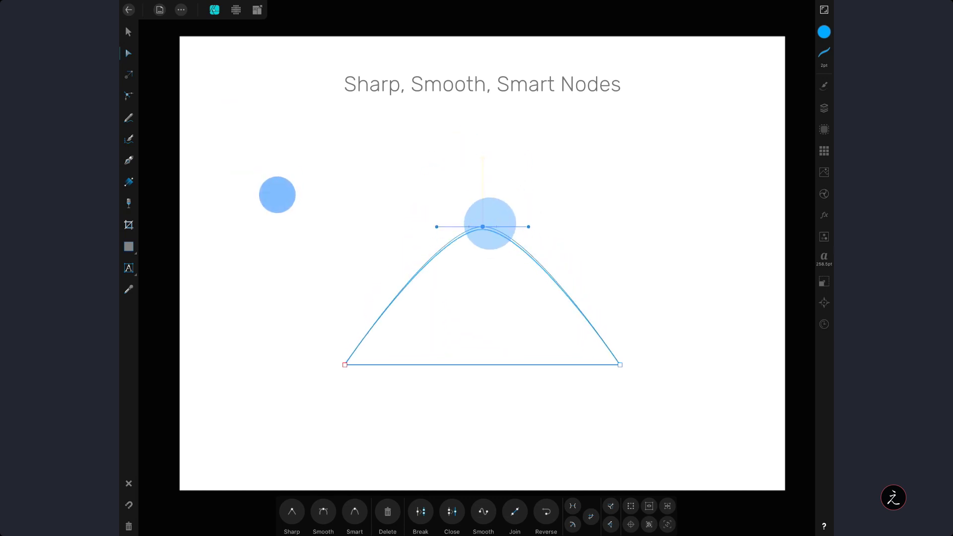
pyautogui.moveTo(482, 227); pyautogui.dragTo(606, 158)
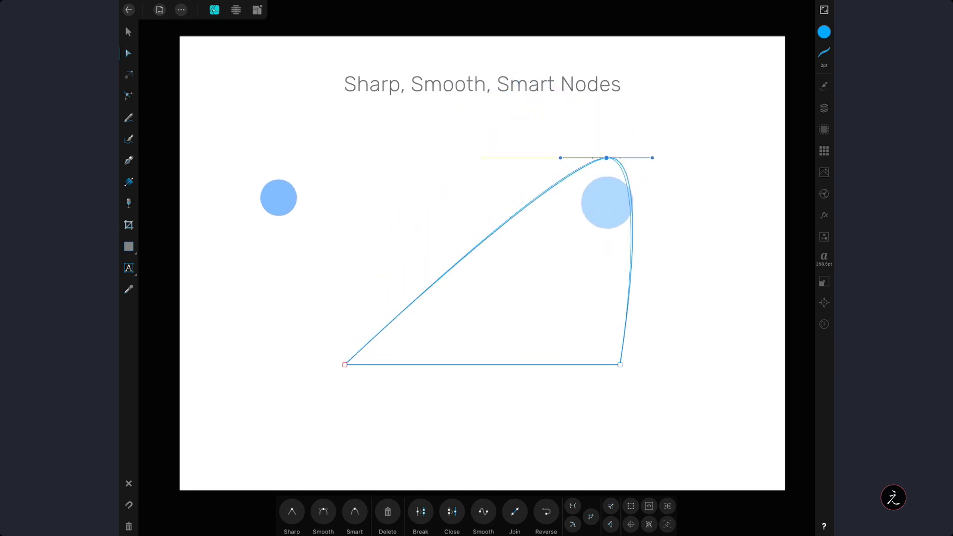
pyautogui.moveTo(606, 158); pyautogui.dragTo(449, 209)
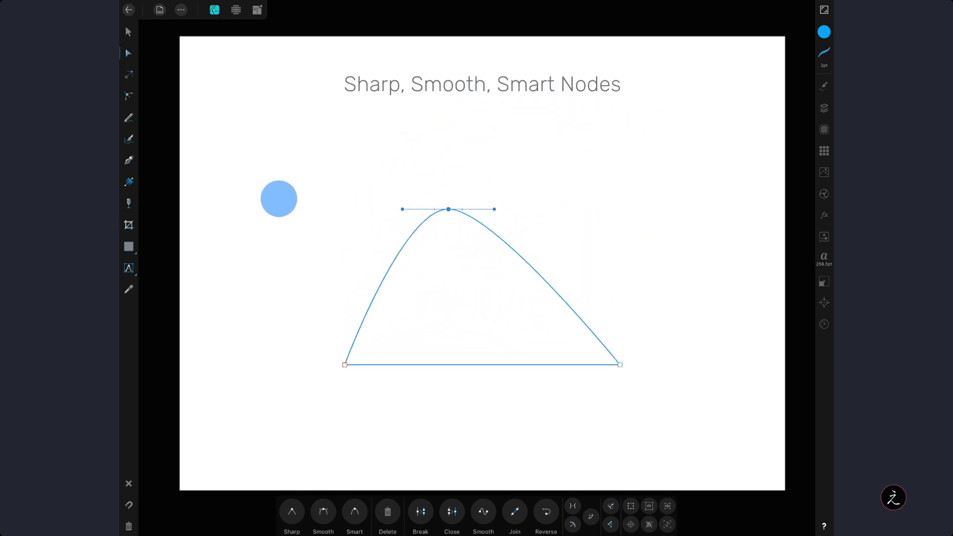
pyautogui.moveTo(448, 209); pyautogui.dragTo(482, 158)
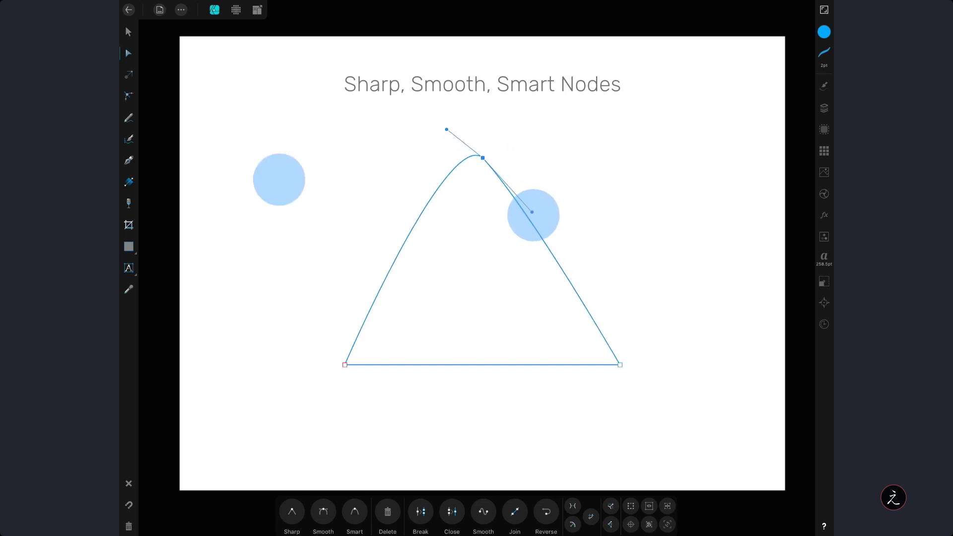
# Step: Swing the peak's right handle around and pull the peak down and back up, returning to a symmetrical arch
pyautogui.moveTo(532, 212); pyautogui.dragTo(446, 260)
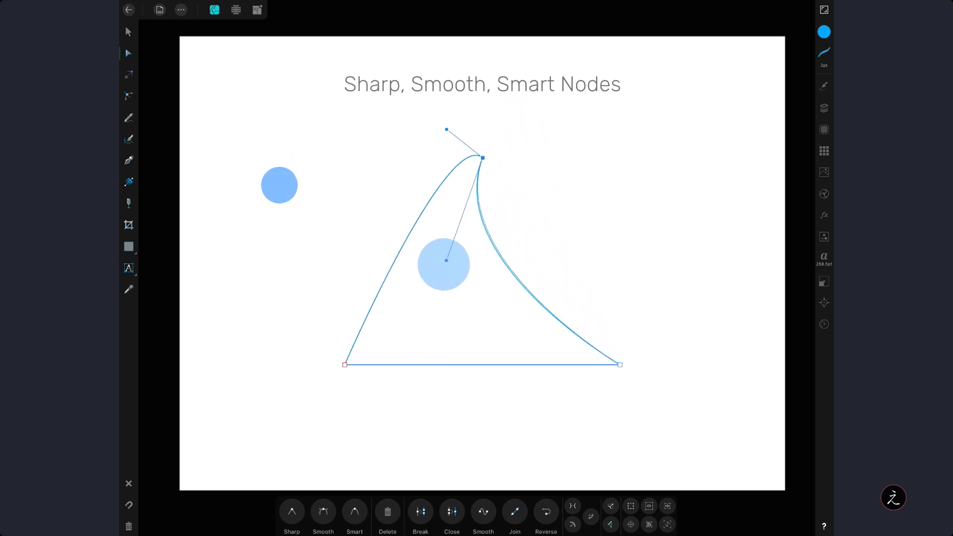
pyautogui.moveTo(446, 260); pyautogui.dragTo(545, 133)
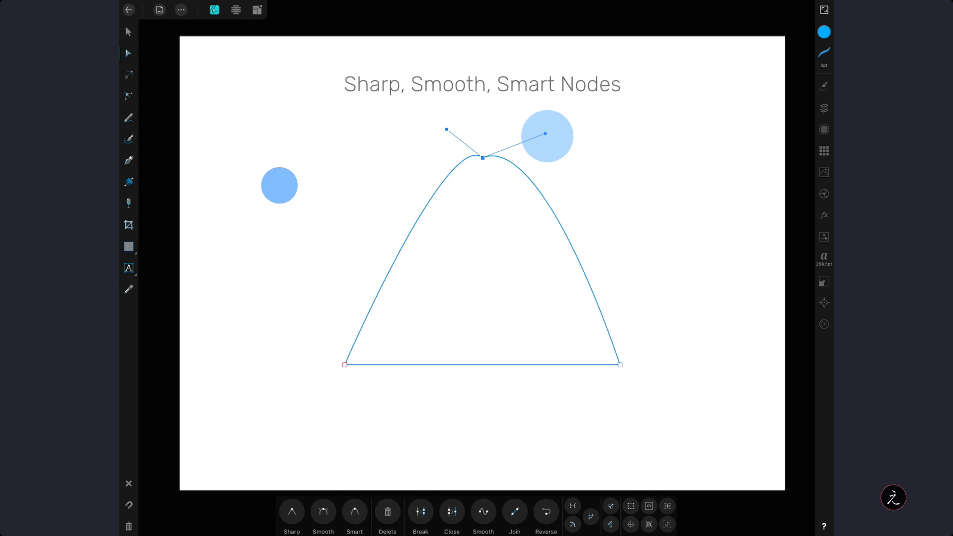
pyautogui.moveTo(545, 133); pyautogui.dragTo(492, 341)
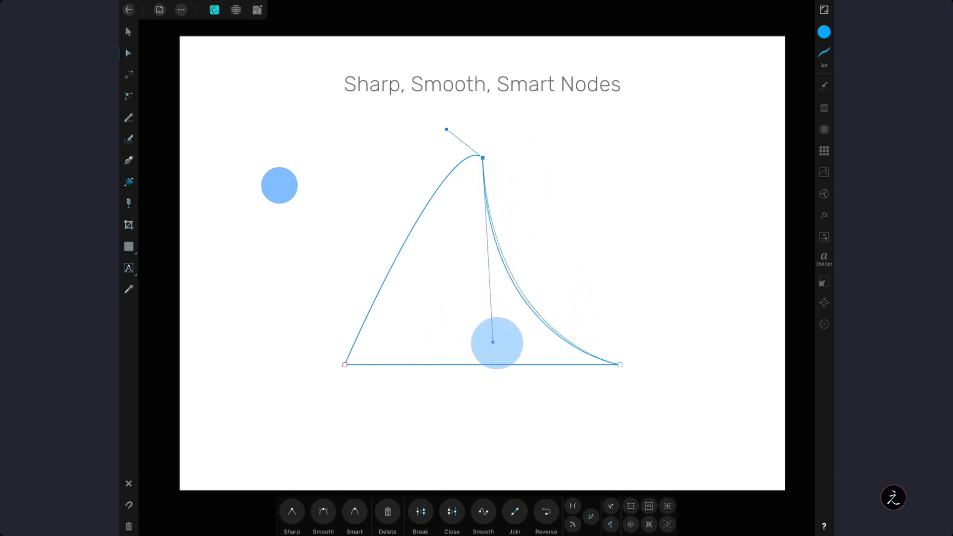
pyautogui.moveTo(493, 342); pyautogui.dragTo(570, 151)
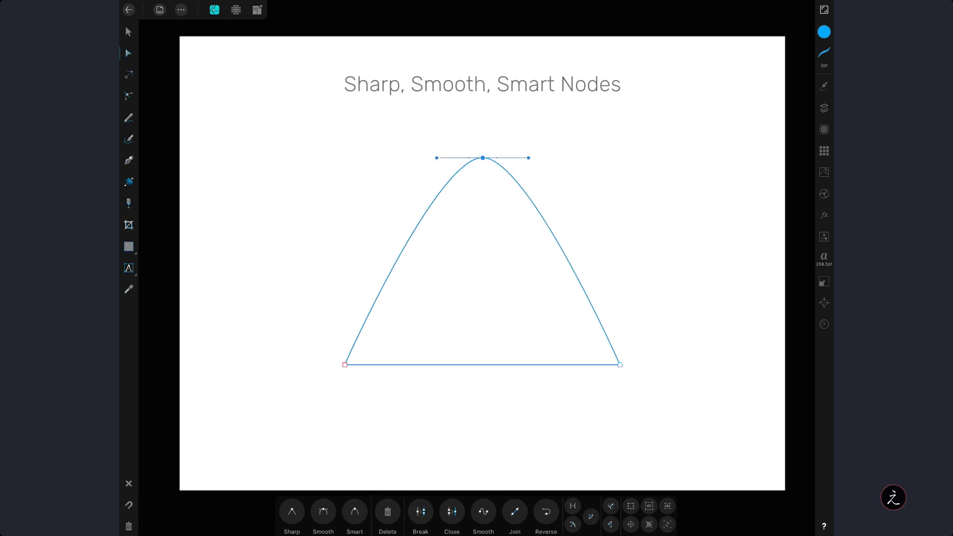
pyautogui.moveTo(483, 158); pyautogui.dragTo(478, 332)
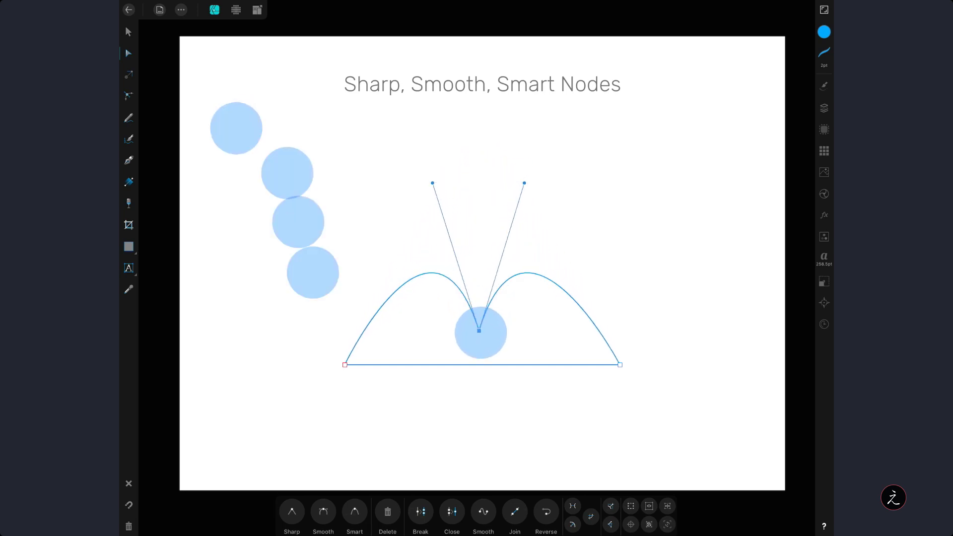
pyautogui.moveTo(479, 330); pyautogui.dragTo(503, 217)
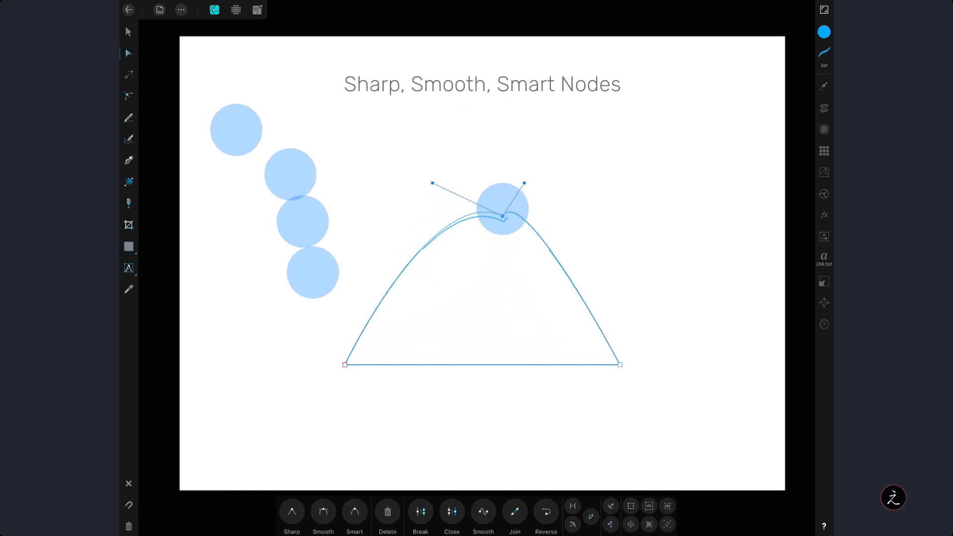
pyautogui.click(290, 515)
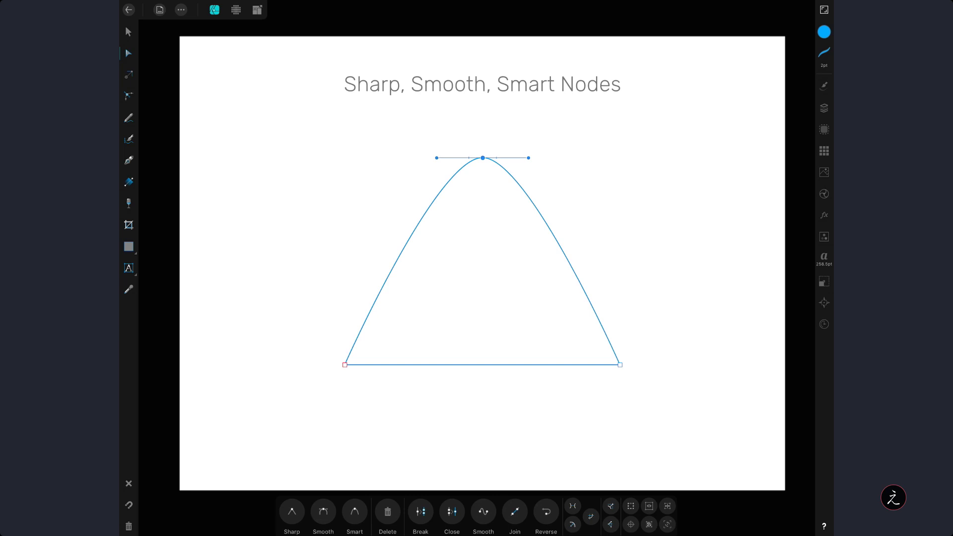
# Step: Set the top node Sharp then Smooth, make the lower right corner Smart, and advance to the Break/Close/Join slide
pyautogui.click(291, 515)
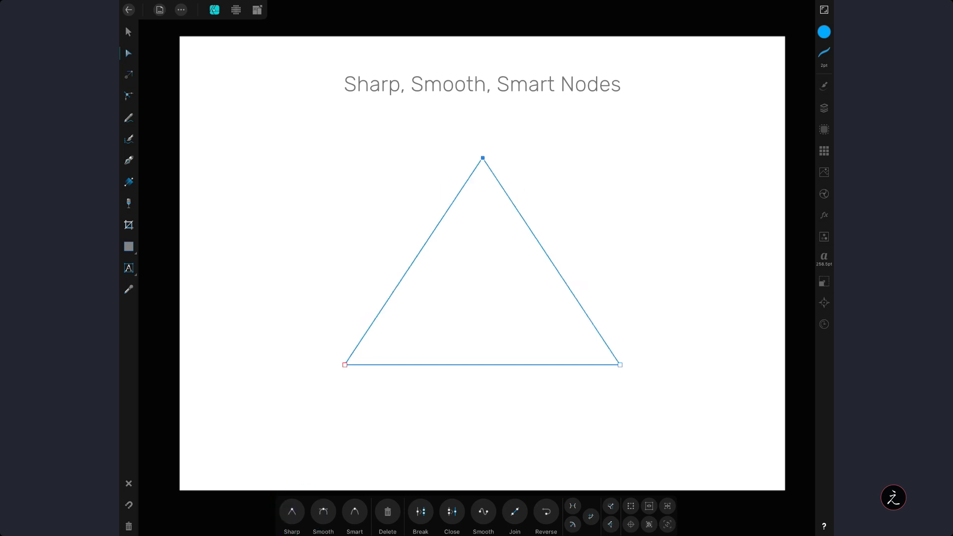
pyautogui.click(322, 515)
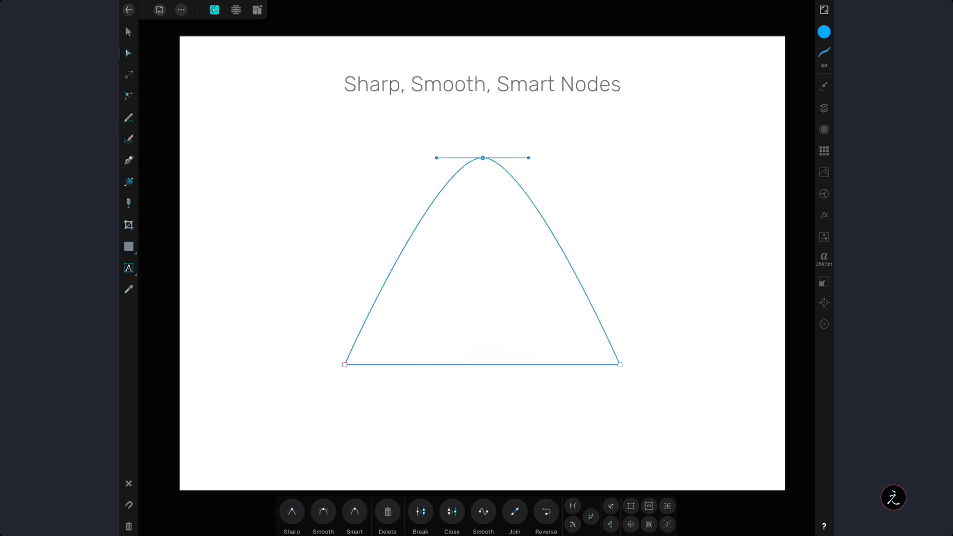
pyautogui.click(354, 512)
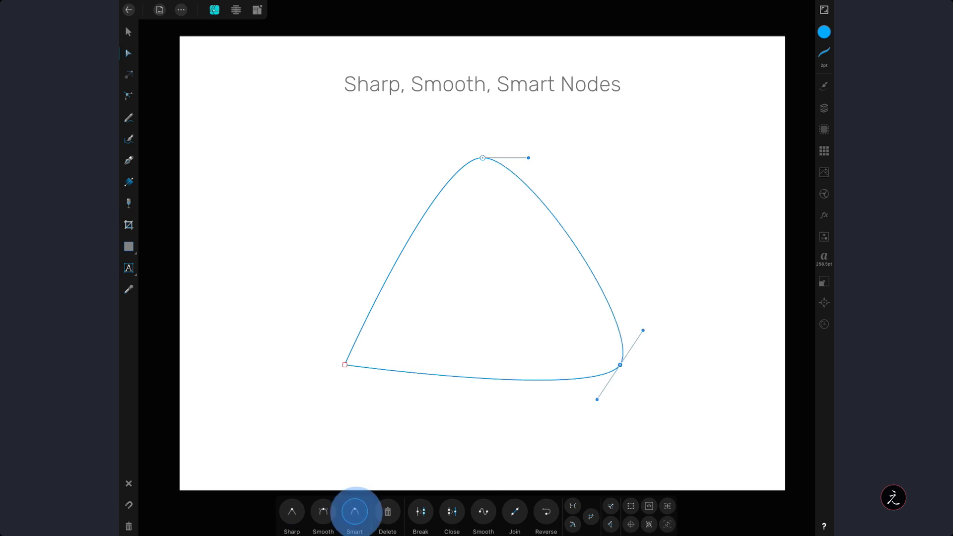
pyautogui.click(354, 511)
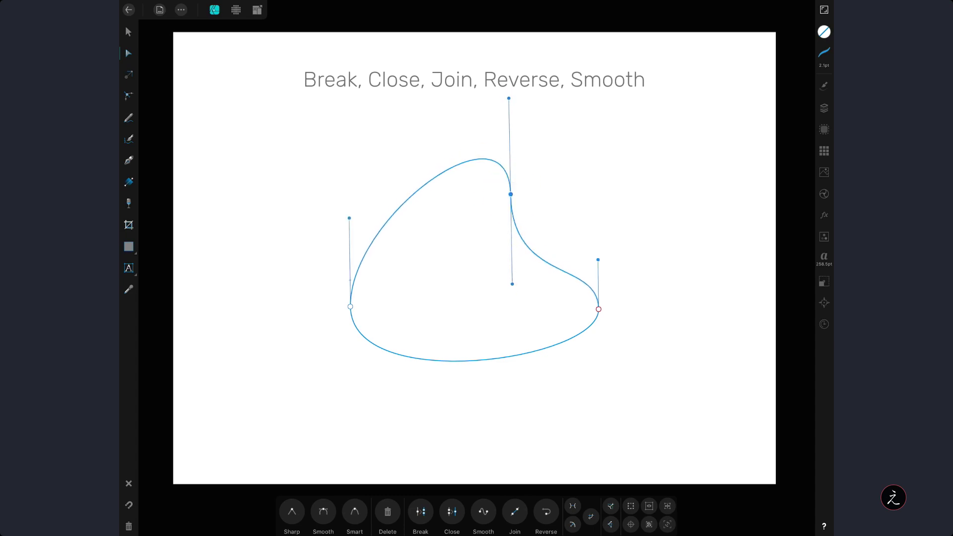
# Step: Break the blob's path at its upper right node and drag the free end away from the path
pyautogui.click(420, 511)
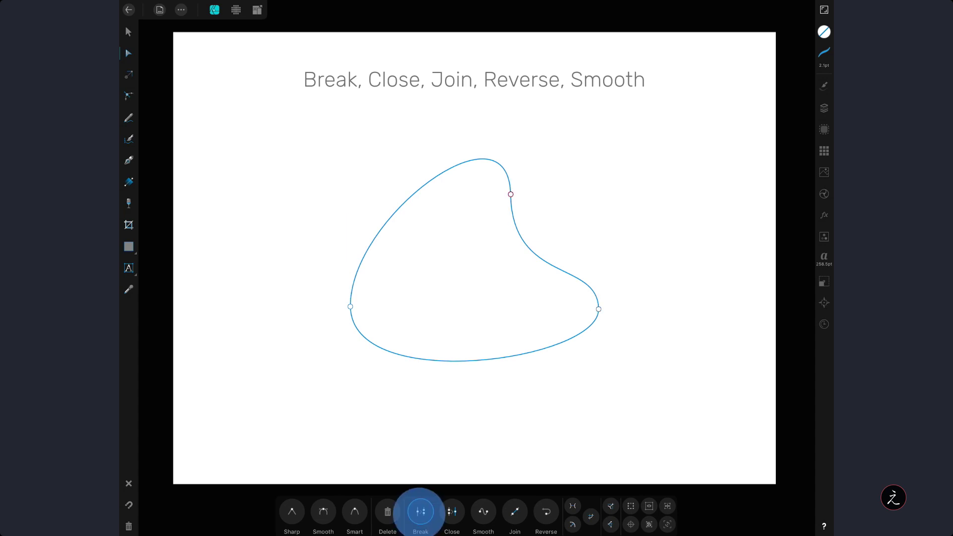
pyautogui.click(420, 511)
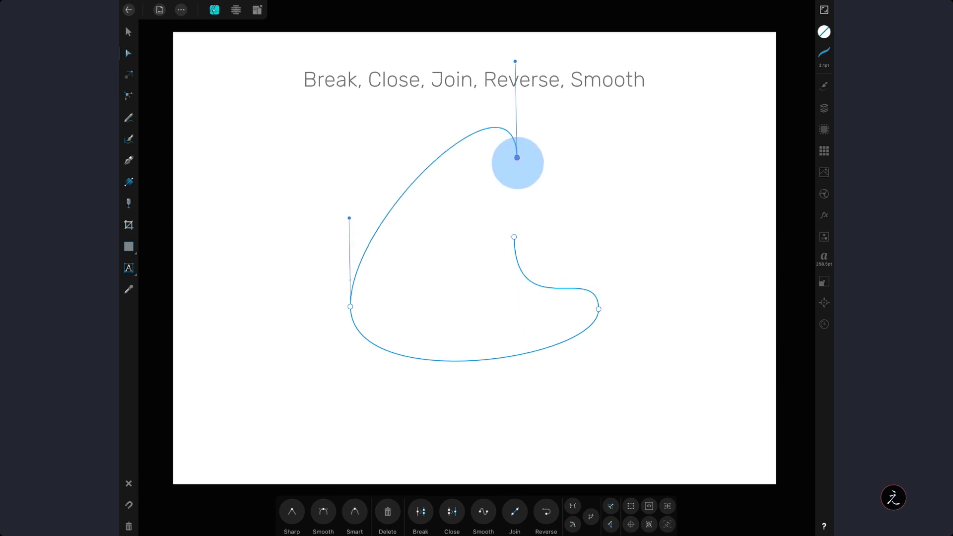
pyautogui.moveTo(515, 157); pyautogui.dragTo(516, 192)
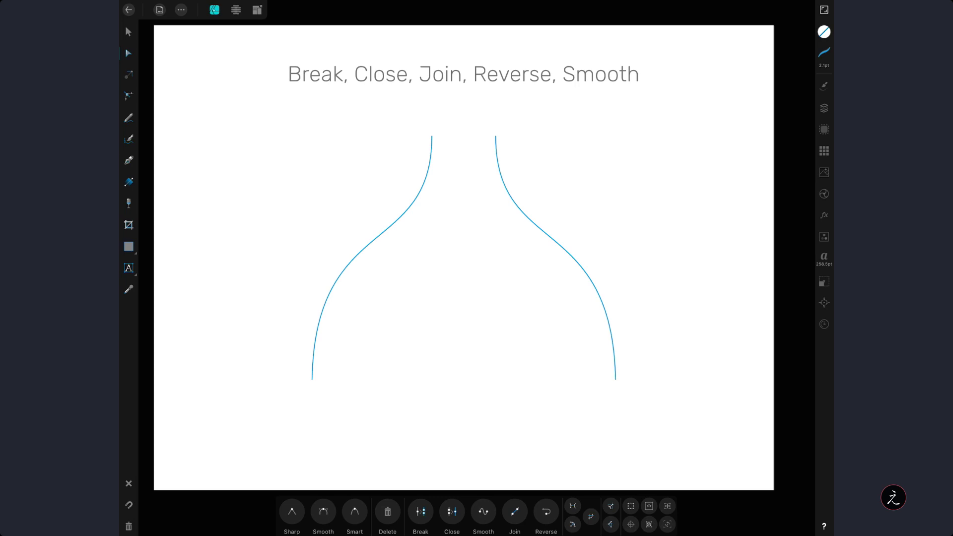
# Step: Select both top end nodes of the mirrored curves, Join them into one path, and move to the straight lines example
pyautogui.click(824, 107)
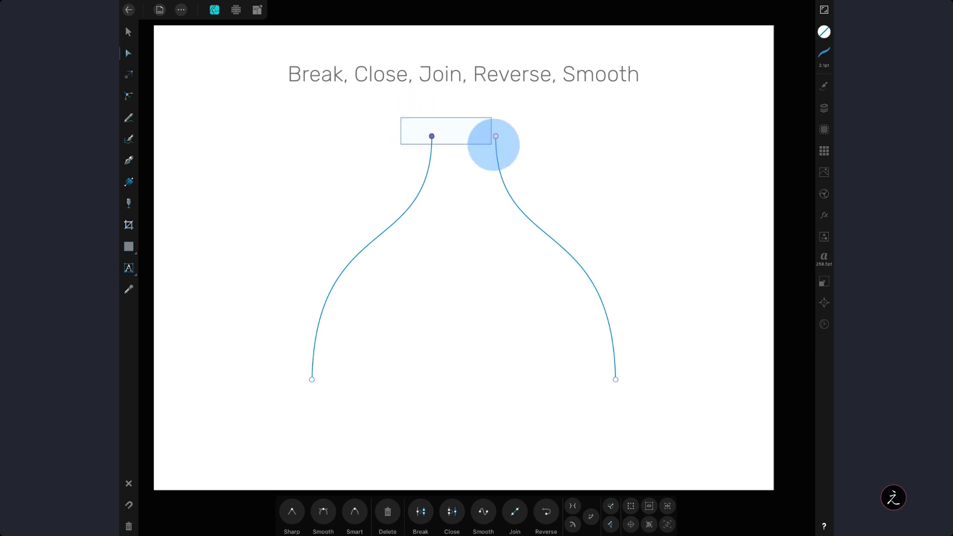
pyautogui.click(494, 136)
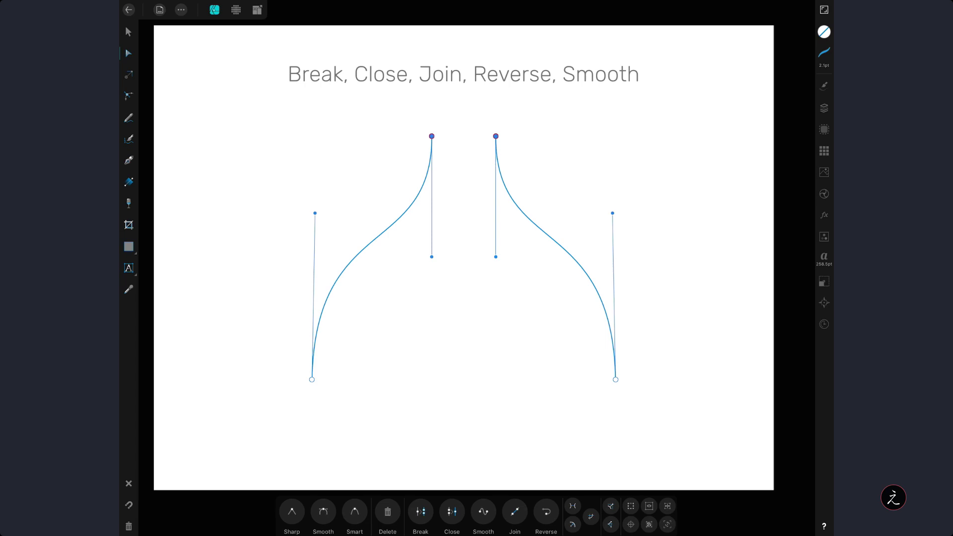
pyautogui.click(514, 512)
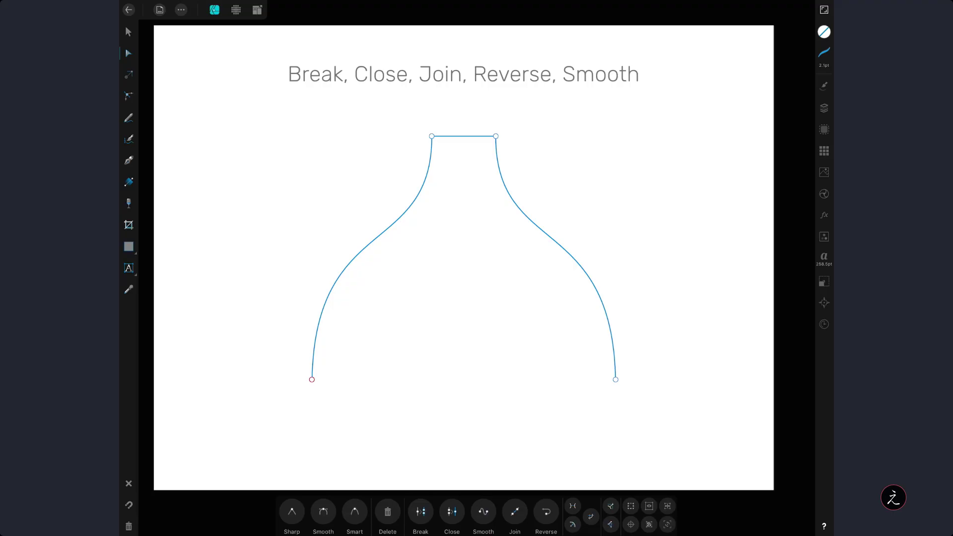
pyautogui.click(451, 515)
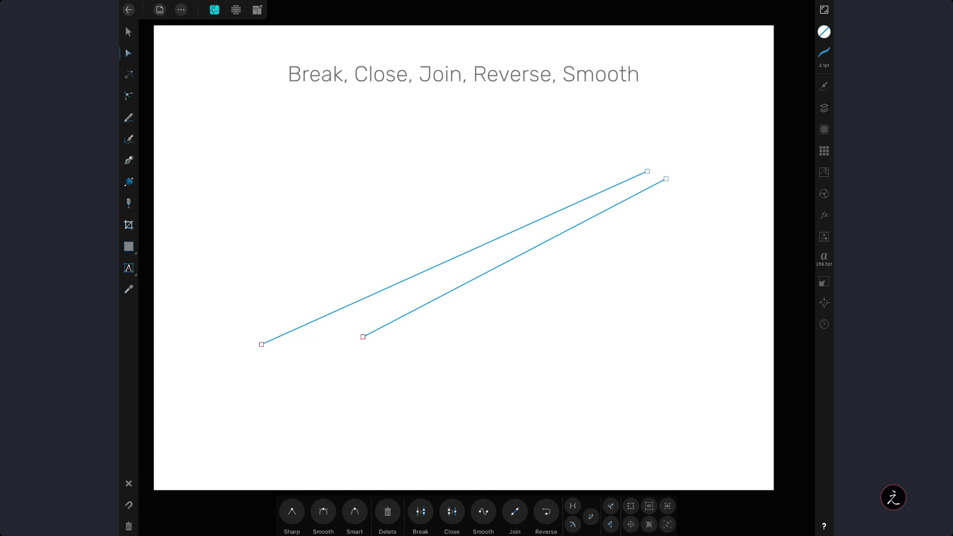
# Step: Join the two lines' right ends, Close them into a shape, test it with the Move tool, then advance
pyautogui.click(515, 510)
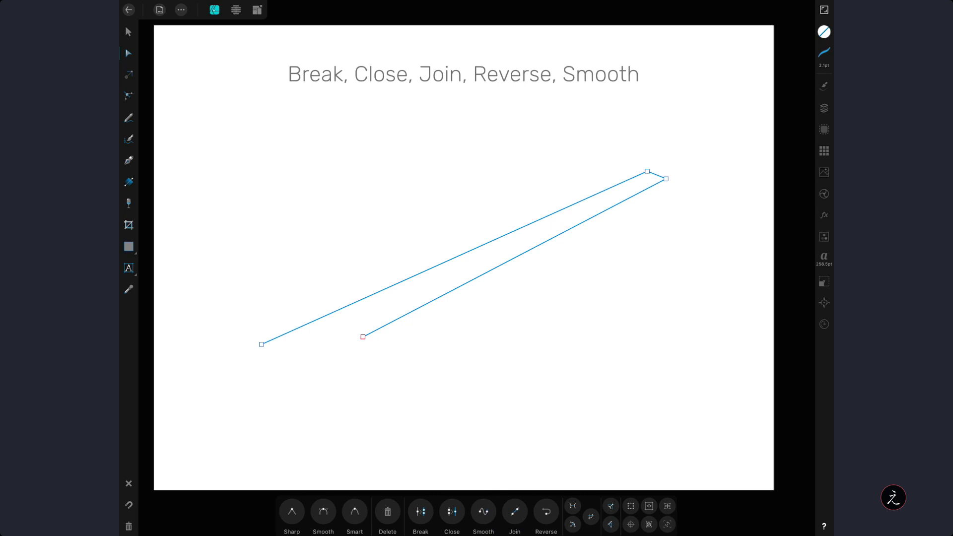
pyautogui.click(451, 511)
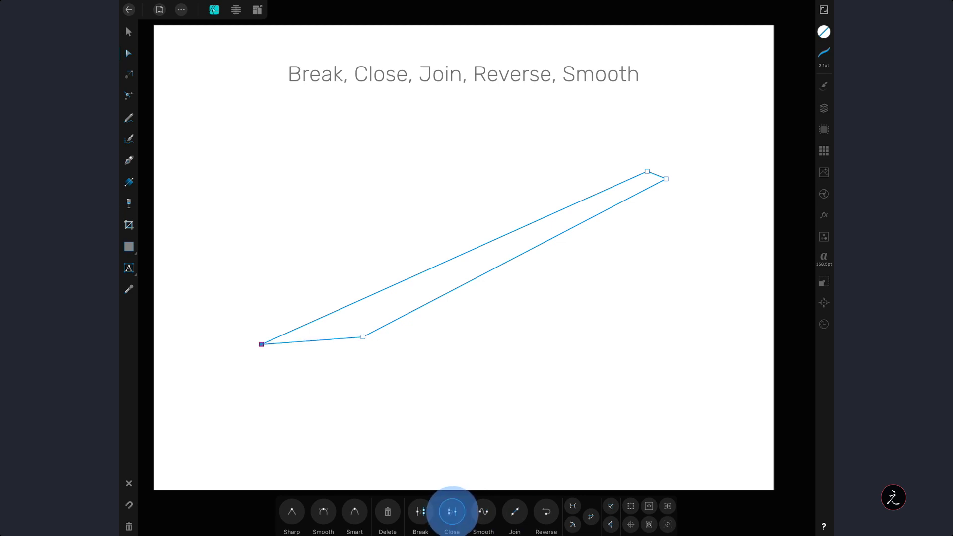
pyautogui.click(452, 511)
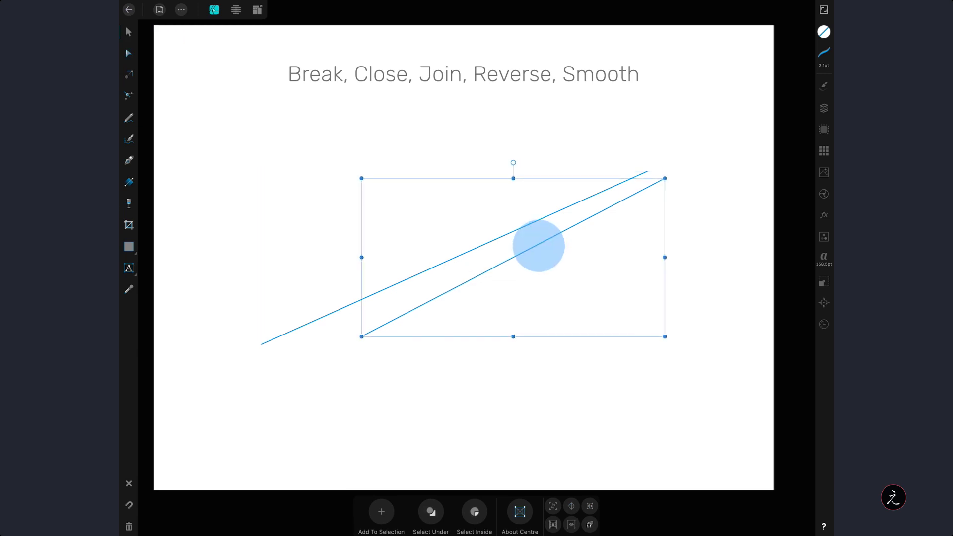
pyautogui.moveTo(537, 245); pyautogui.dragTo(412, 304)
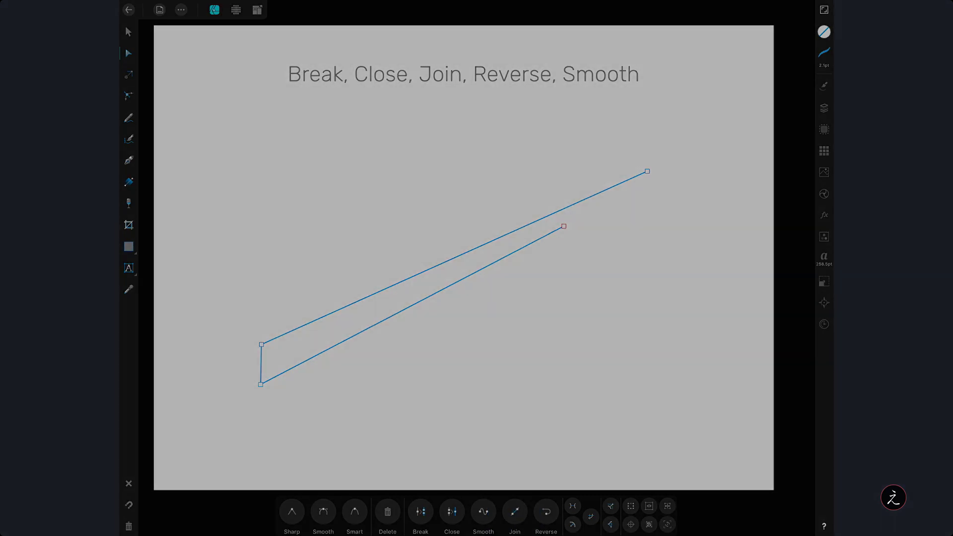
pyautogui.click(483, 512)
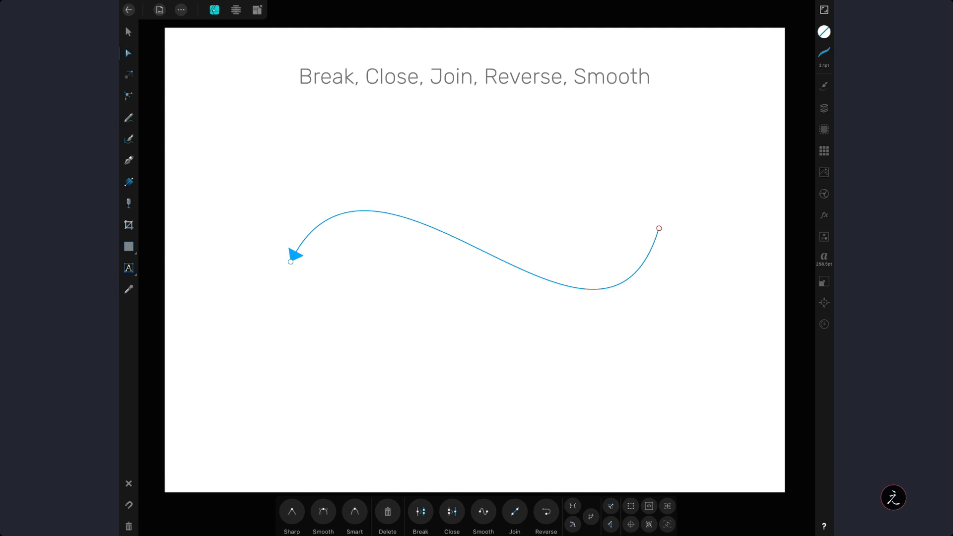
# Step: Reverse the S-curve so its arrowhead sits at the right end, then show the heart-shape example
pyautogui.click(545, 511)
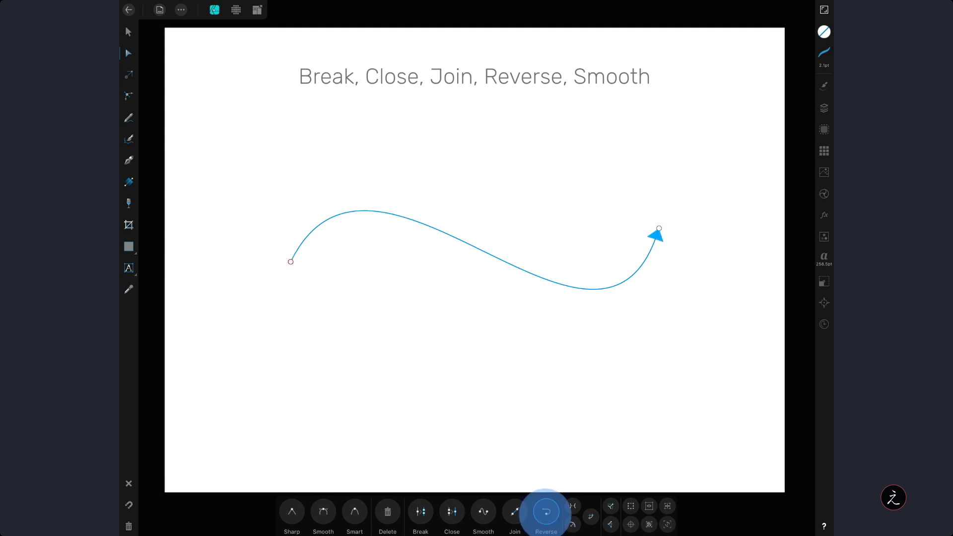
pyautogui.click(545, 512)
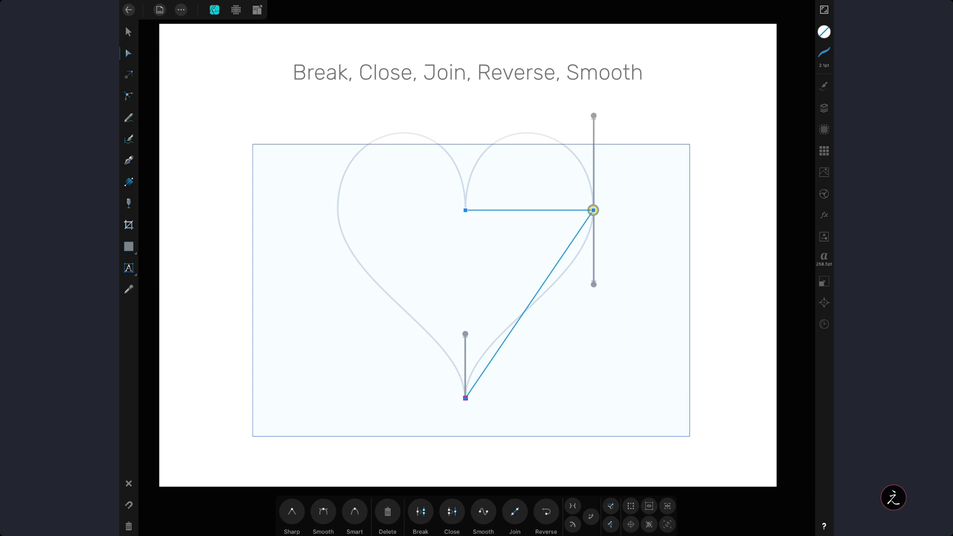
# Step: Bend the straight segment with its node handle so it traces the heart's right lobe
pyautogui.click(482, 512)
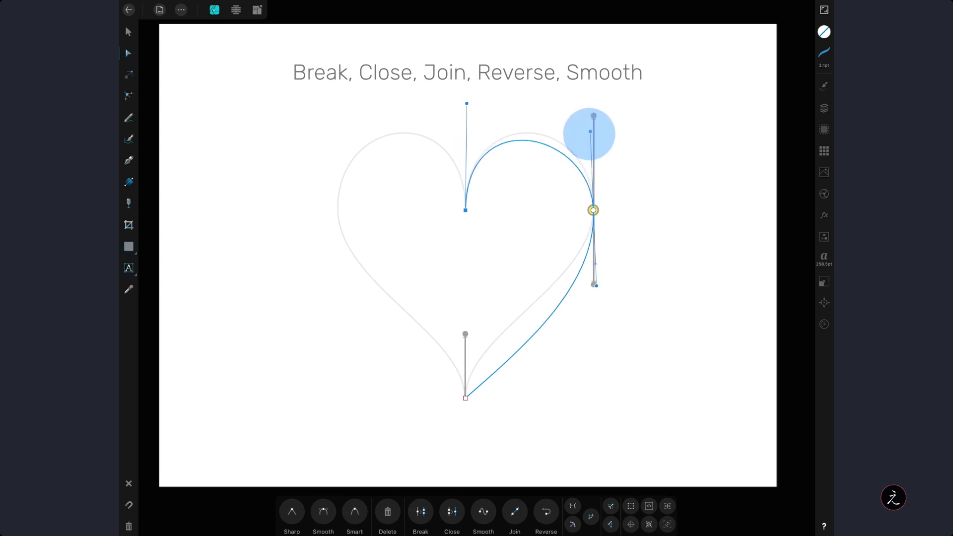
pyautogui.moveTo(593, 129); pyautogui.dragTo(588, 114)
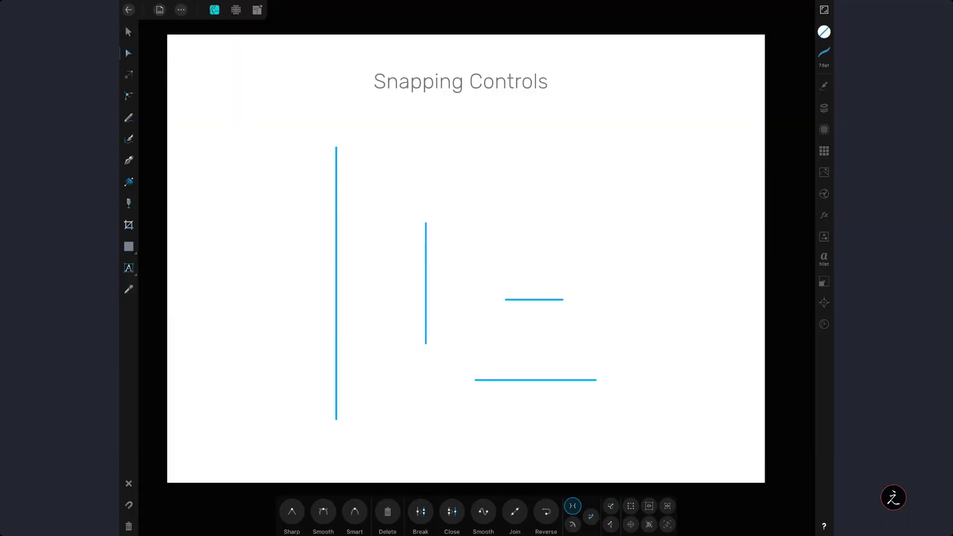
# Step: Advance to the swirl-curves example with the lower spiral's nodes open for editing
pyautogui.click(426, 286)
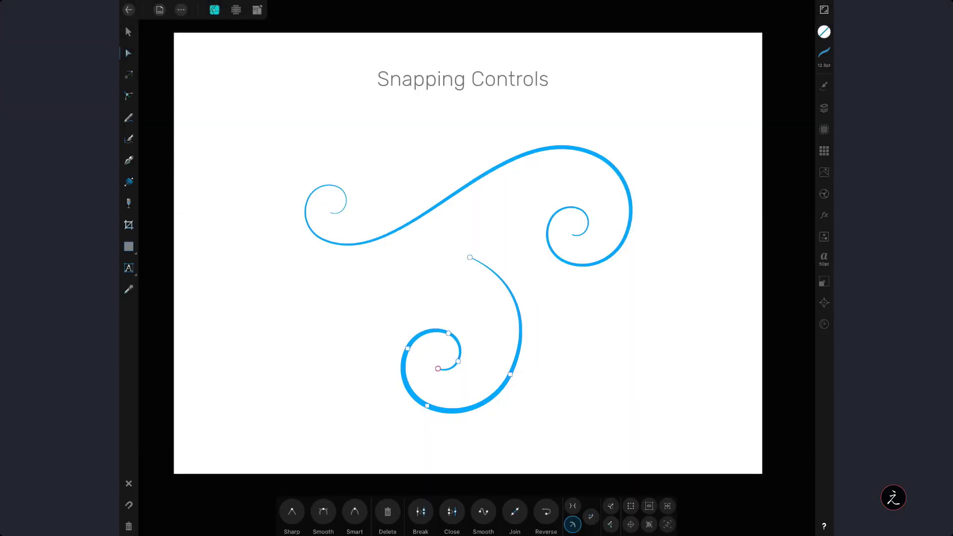
pyautogui.moveTo(469, 258); pyautogui.dragTo(478, 277)
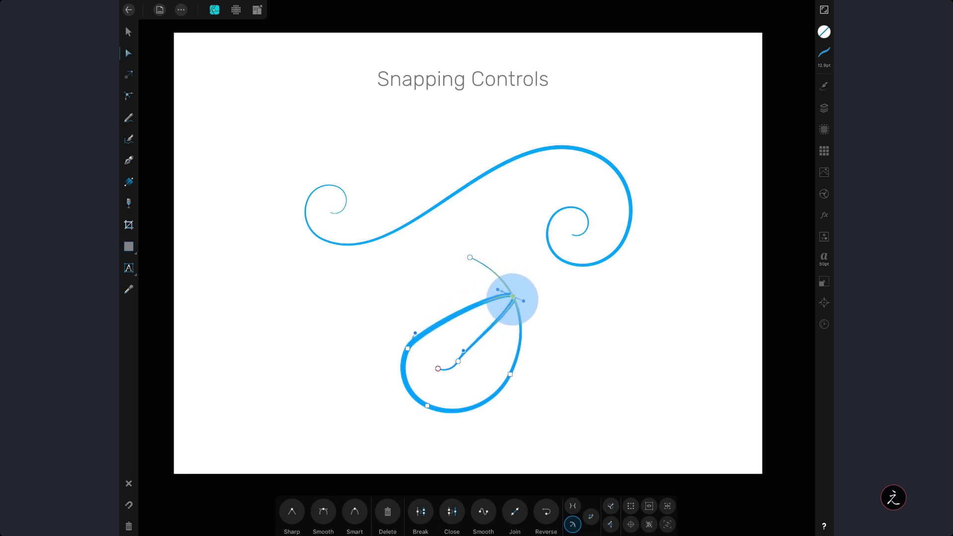
pyautogui.moveTo(515, 297); pyautogui.dragTo(516, 306)
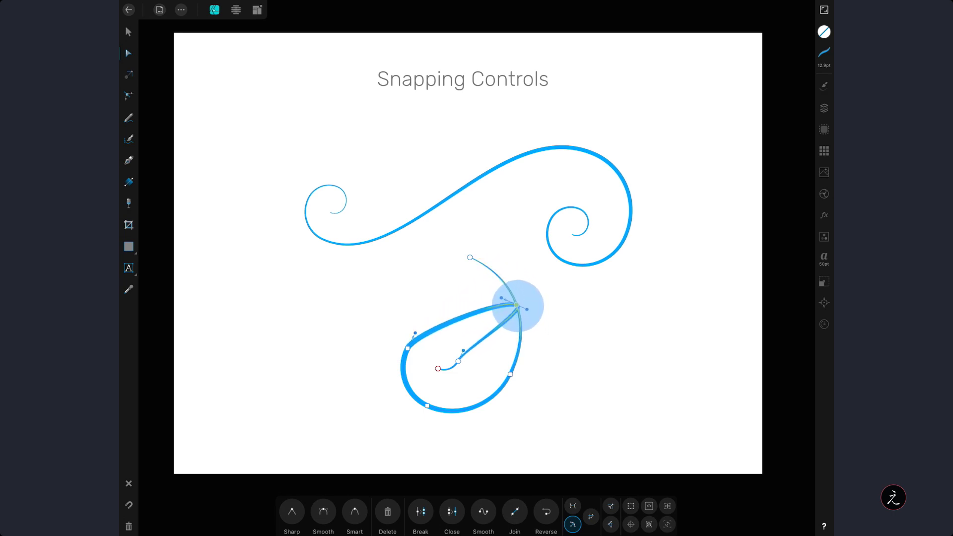
pyautogui.moveTo(517, 306); pyautogui.dragTo(500, 279)
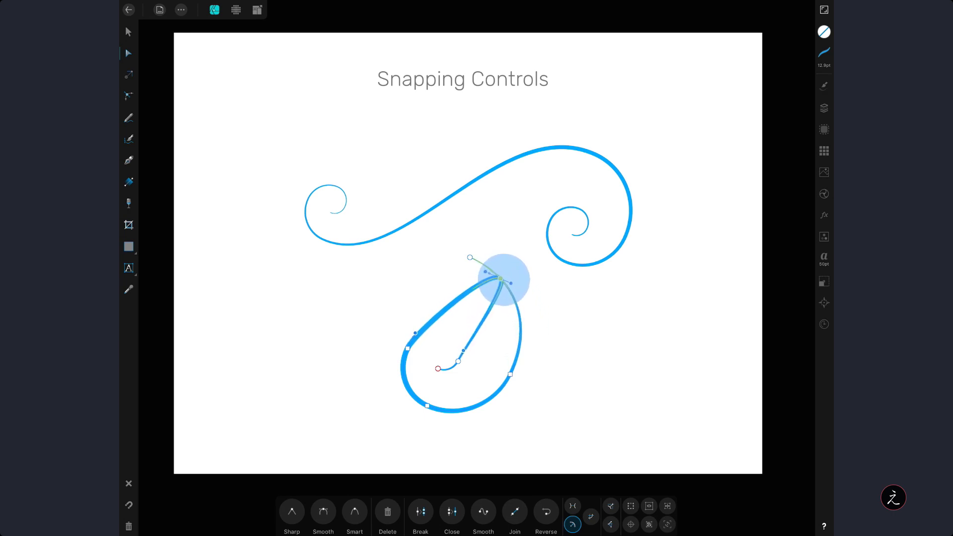
pyautogui.moveTo(499, 280); pyautogui.dragTo(519, 307)
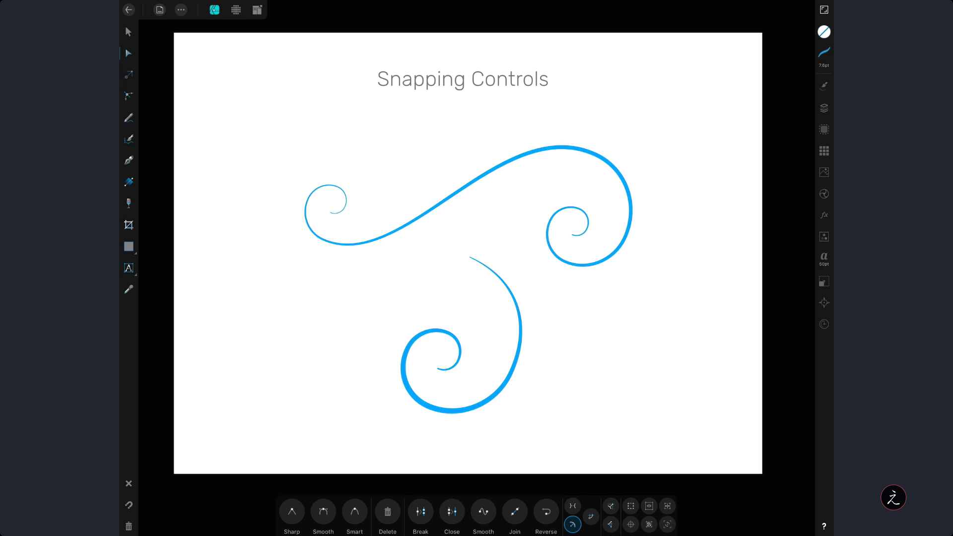
pyautogui.click(824, 108)
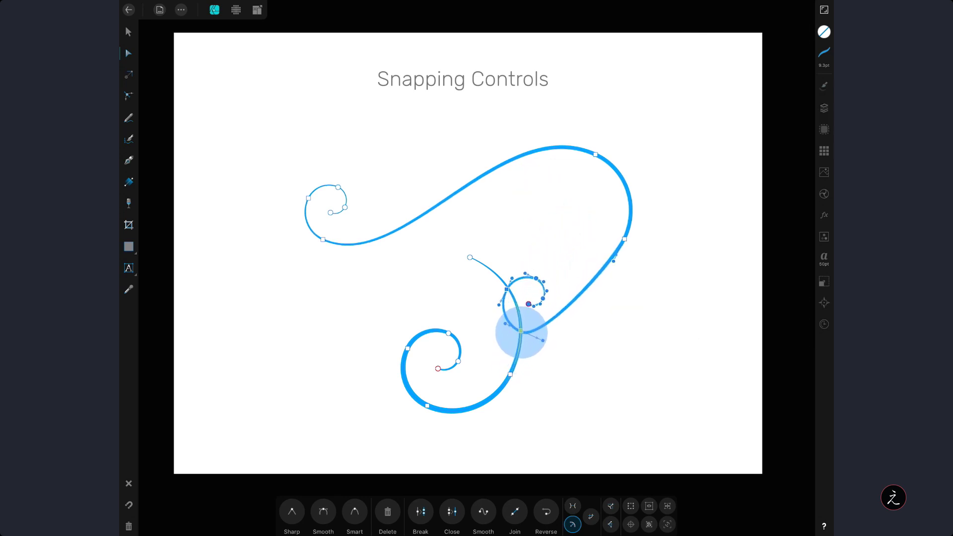
pyautogui.moveTo(528, 304); pyautogui.dragTo(527, 297)
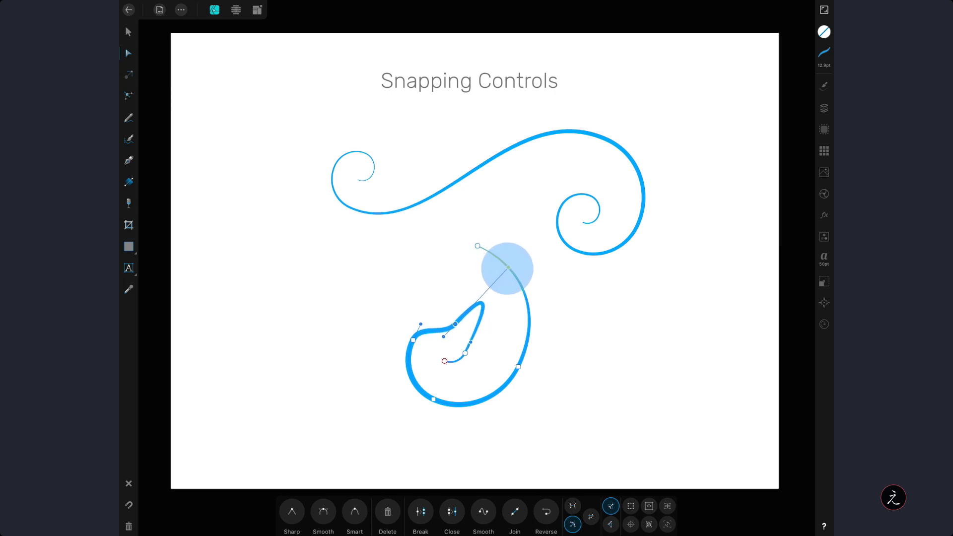
pyautogui.moveTo(507, 267); pyautogui.dragTo(528, 304)
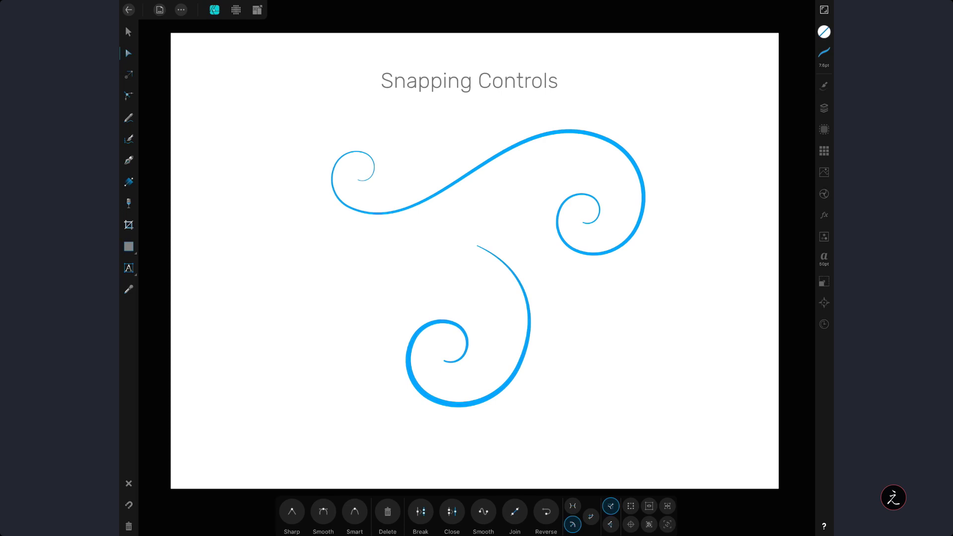
# Step: Review the Snapping settings from the Document menu, then turn on Show Guides
pyautogui.click(159, 10)
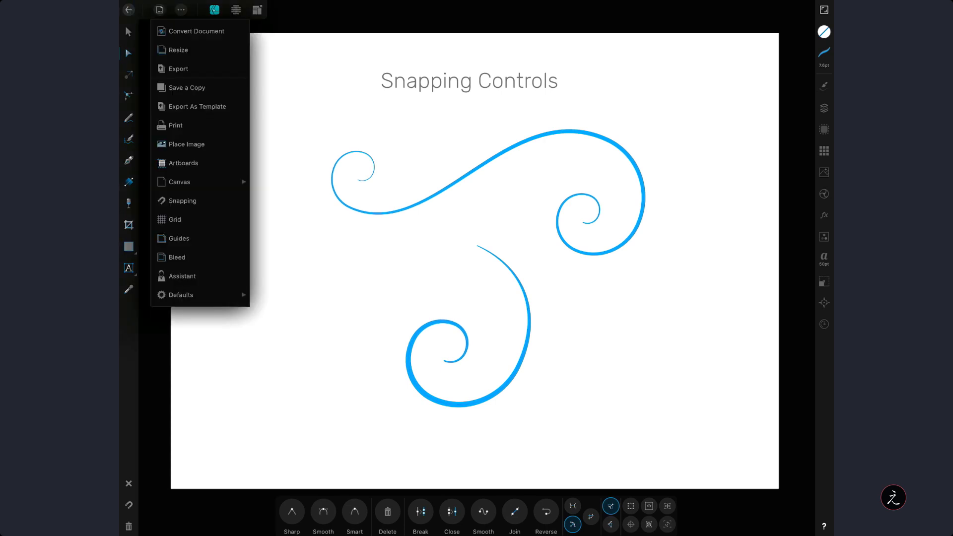
pyautogui.click(183, 201)
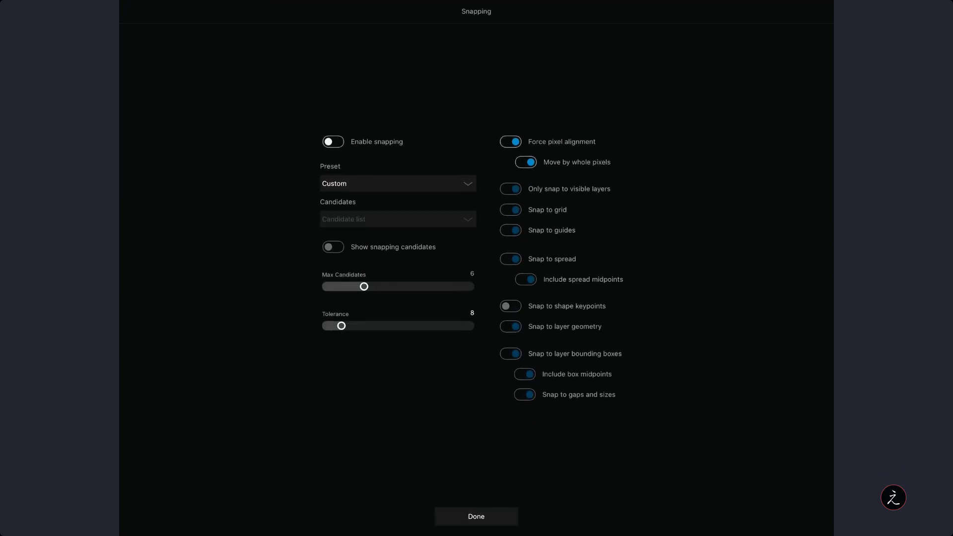
pyautogui.click(476, 516)
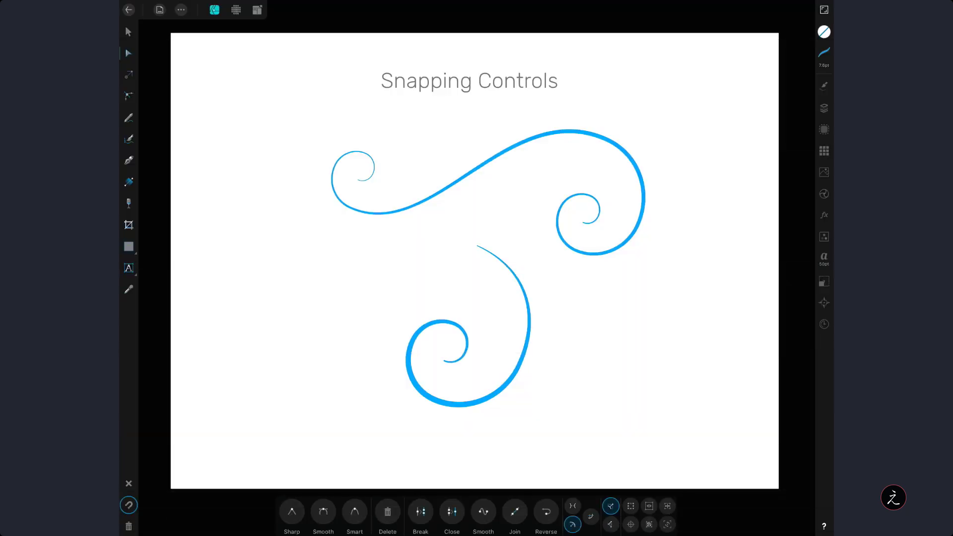
pyautogui.click(158, 10)
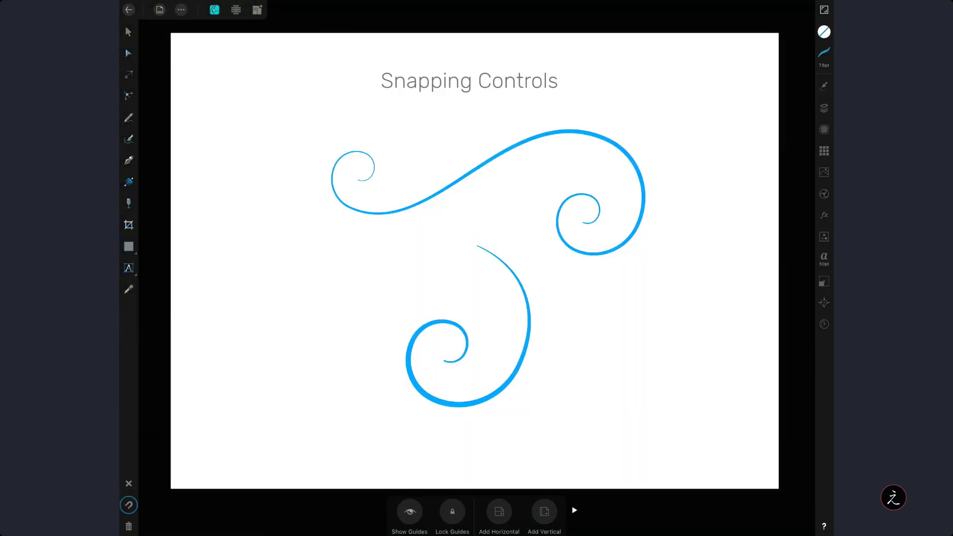
pyautogui.click(409, 511)
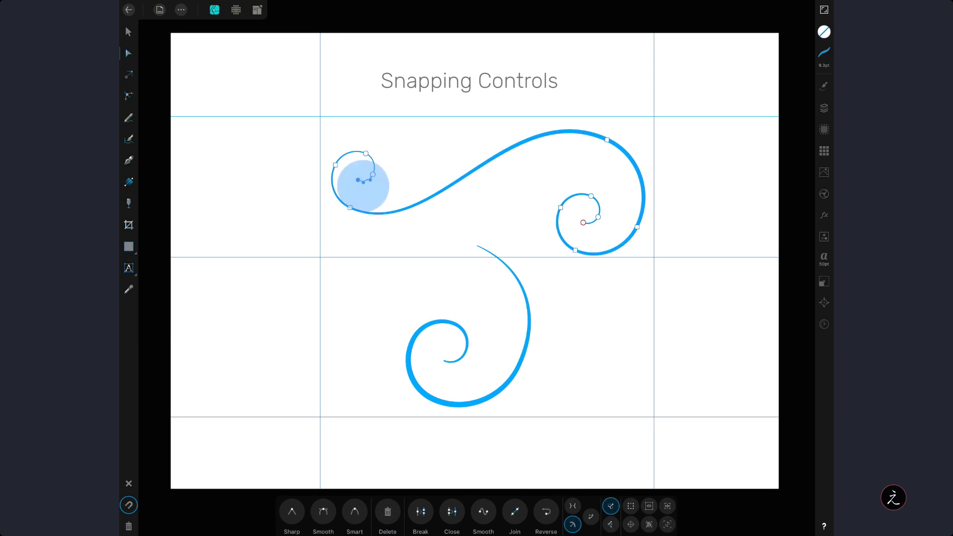
# Step: Snap the small spiral's handle to the middle, top and bottom guide intersections in turn
pyautogui.moveTo(361, 179); pyautogui.dragTo(397, 261)
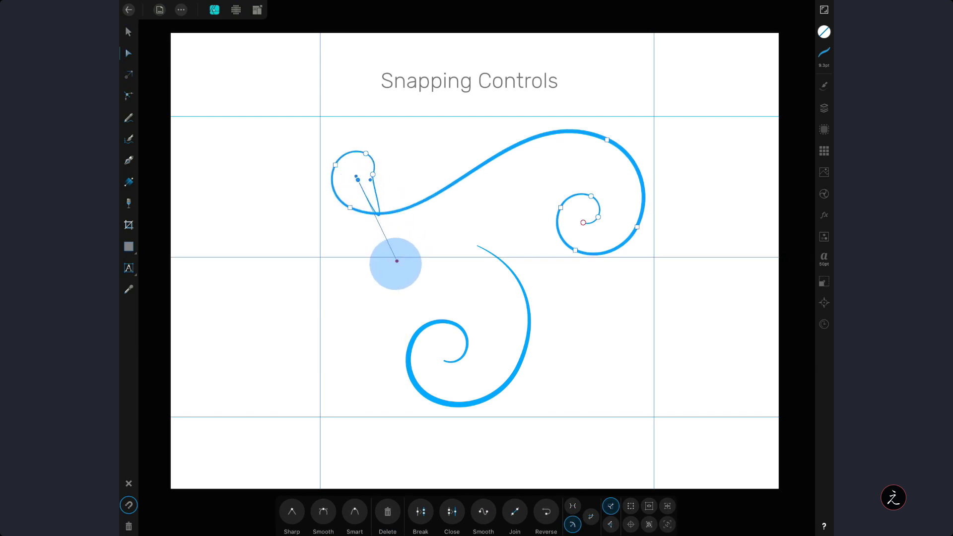
pyautogui.moveTo(396, 261); pyautogui.dragTo(413, 117)
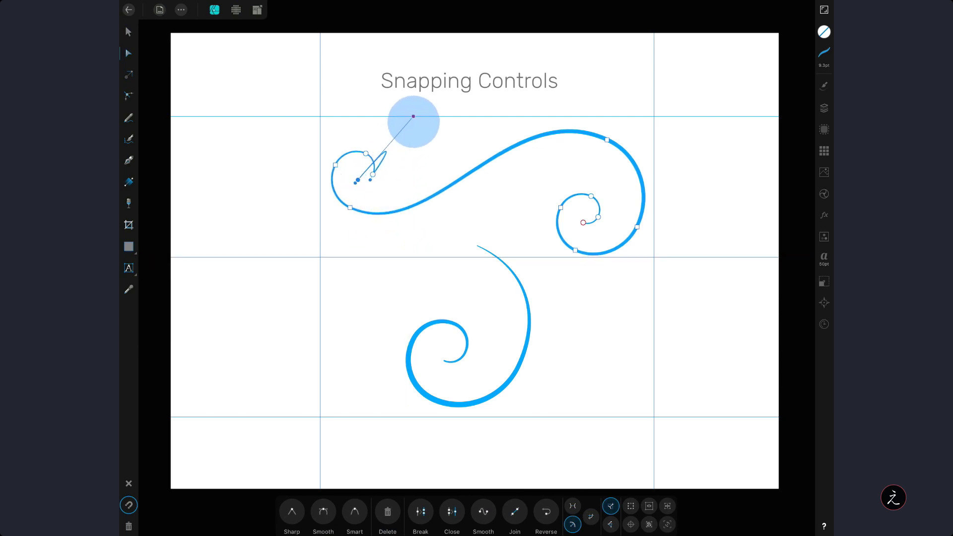
pyautogui.moveTo(413, 117); pyautogui.dragTo(538, 360)
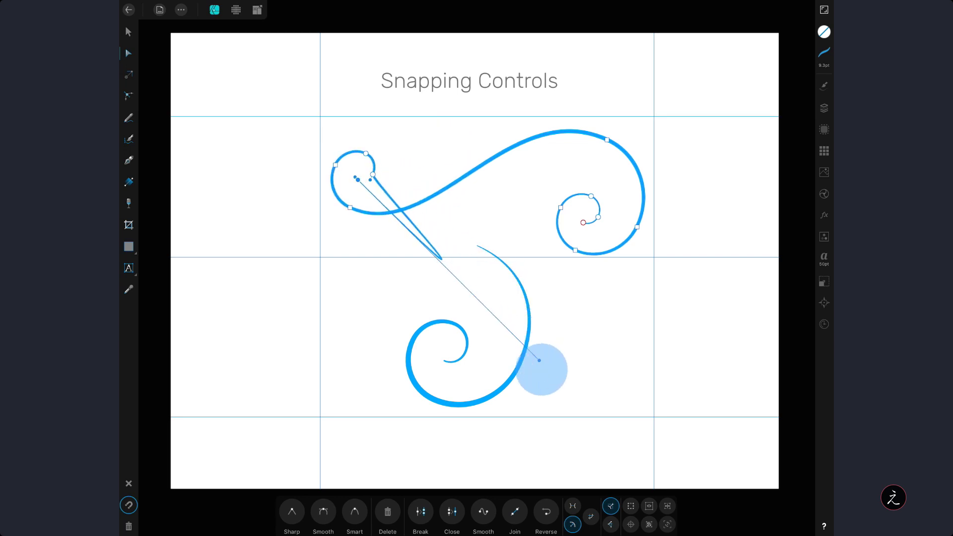
pyautogui.moveTo(538, 359); pyautogui.dragTo(644, 411)
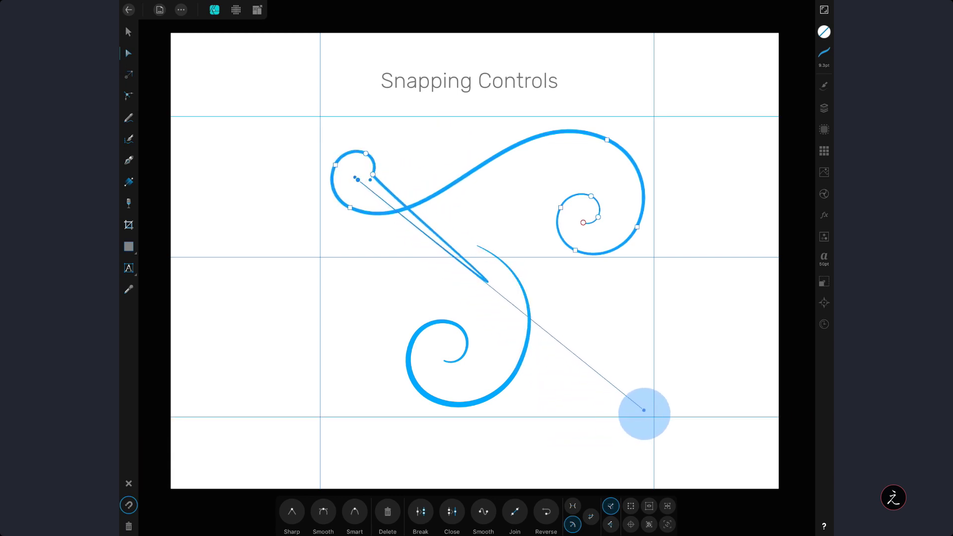
pyautogui.moveTo(643, 410); pyautogui.dragTo(637, 403)
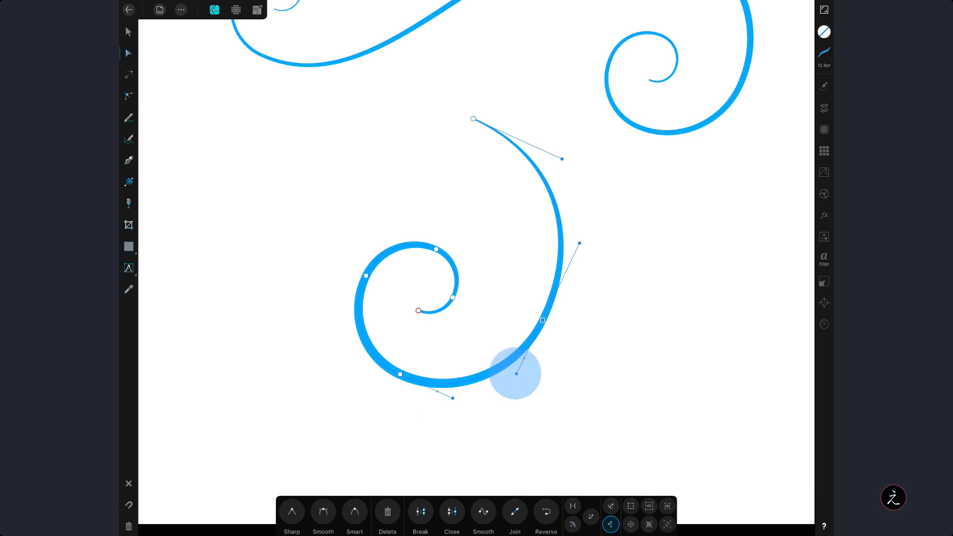
# Step: Reshape the lower spiral's bottom and top curves, snapping handles to neighbouring segments' construction lines
pyautogui.moveTo(517, 371); pyautogui.dragTo(467, 348)
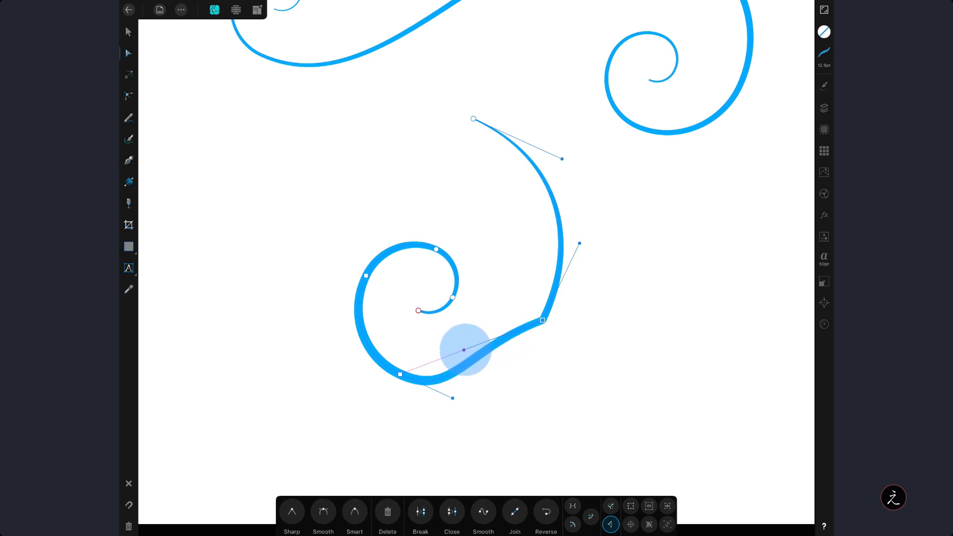
pyautogui.moveTo(463, 350); pyautogui.dragTo(455, 347)
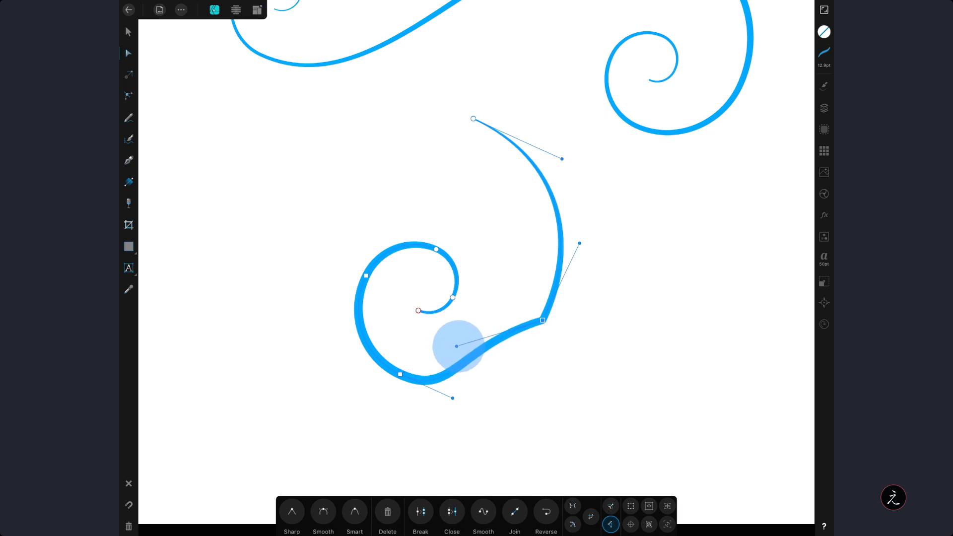
pyautogui.moveTo(455, 347); pyautogui.dragTo(489, 298)
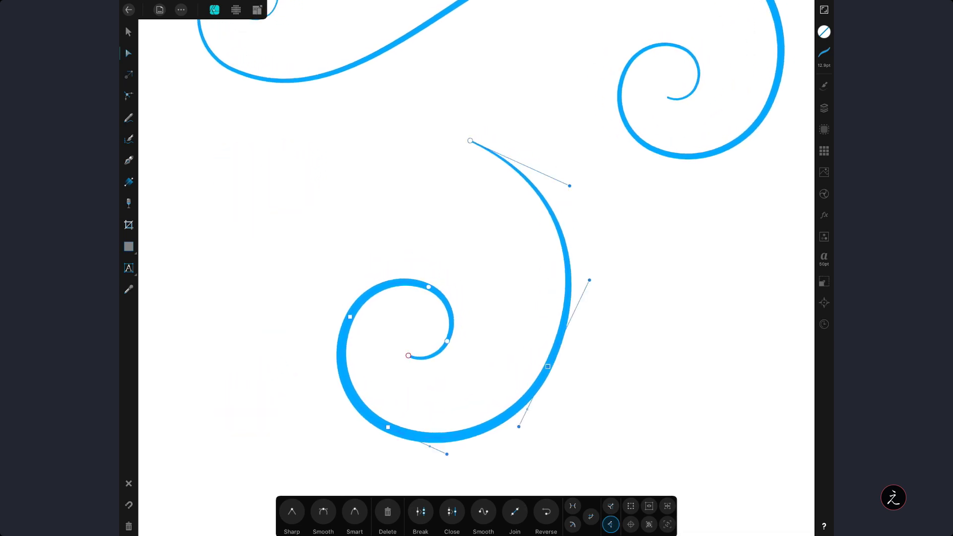
pyautogui.moveTo(570, 186); pyautogui.dragTo(571, 189)
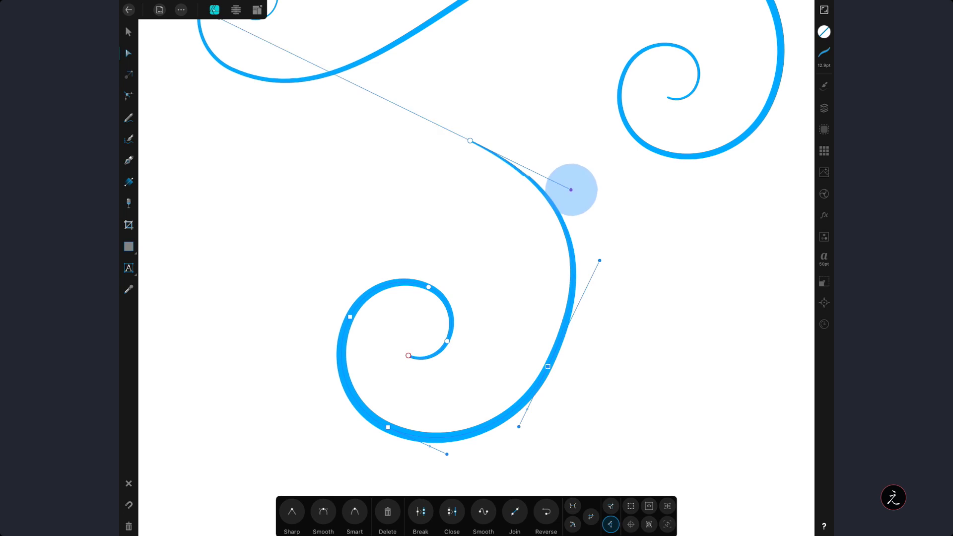
pyautogui.moveTo(570, 190); pyautogui.dragTo(585, 197)
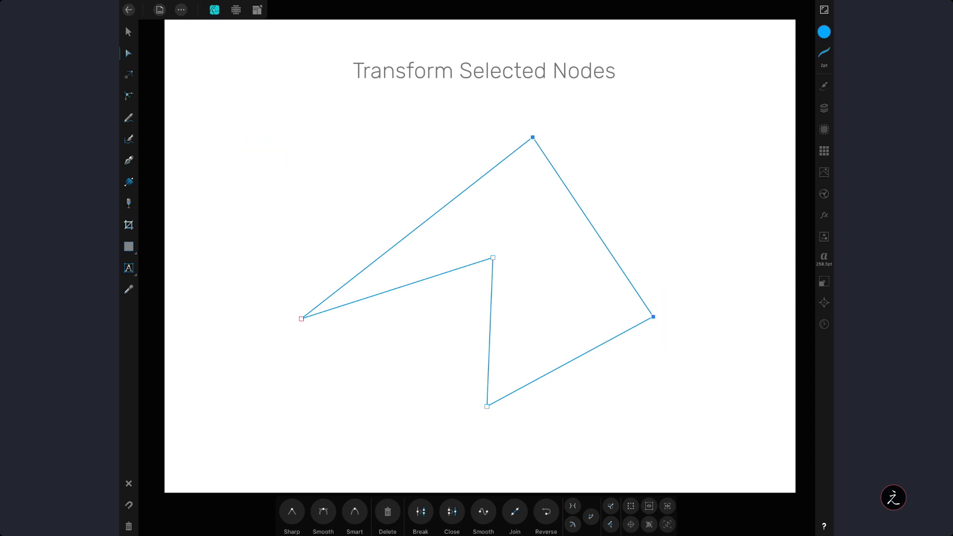
# Step: Enable Transform Mode on the two right-hand nodes, rotate them, then undo
pyautogui.click(631, 507)
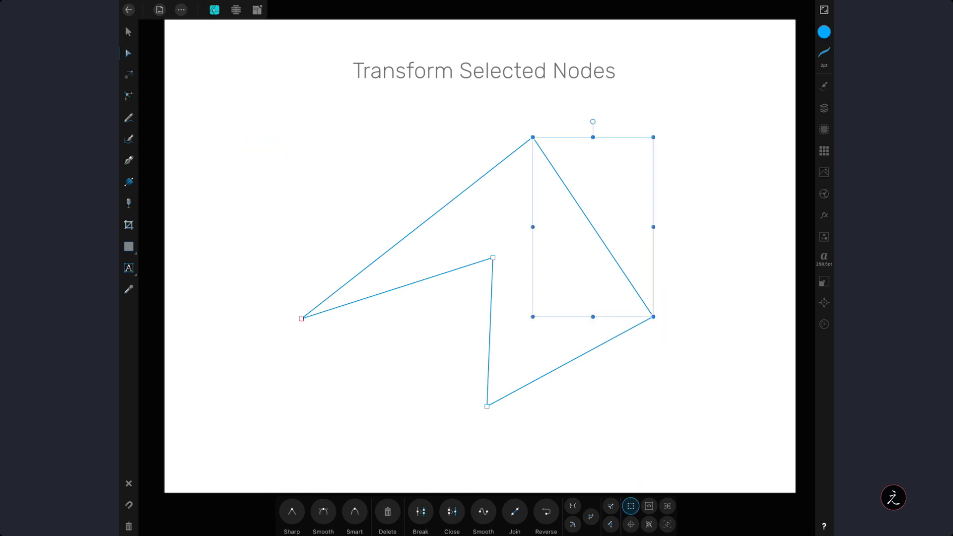
pyautogui.moveTo(592, 121); pyautogui.dragTo(629, 128)
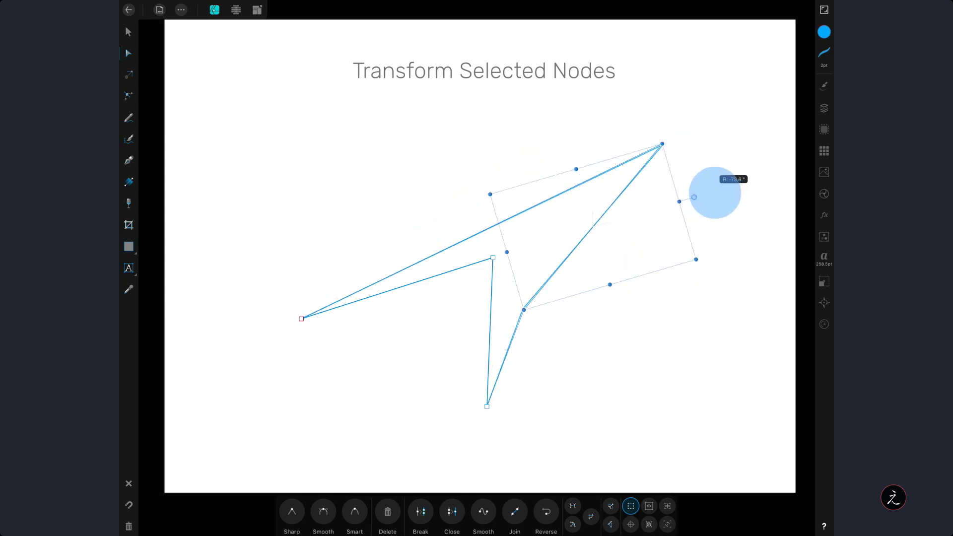
pyautogui.press('cmd+z')
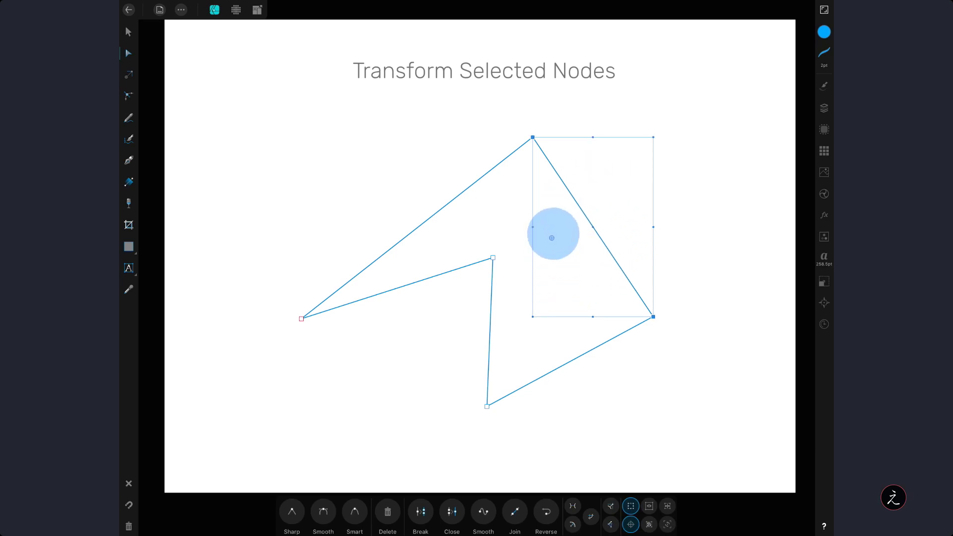
# Step: Drag the transform origin off centre and snap it onto the lower right node
pyautogui.moveTo(551, 237); pyautogui.dragTo(641, 275)
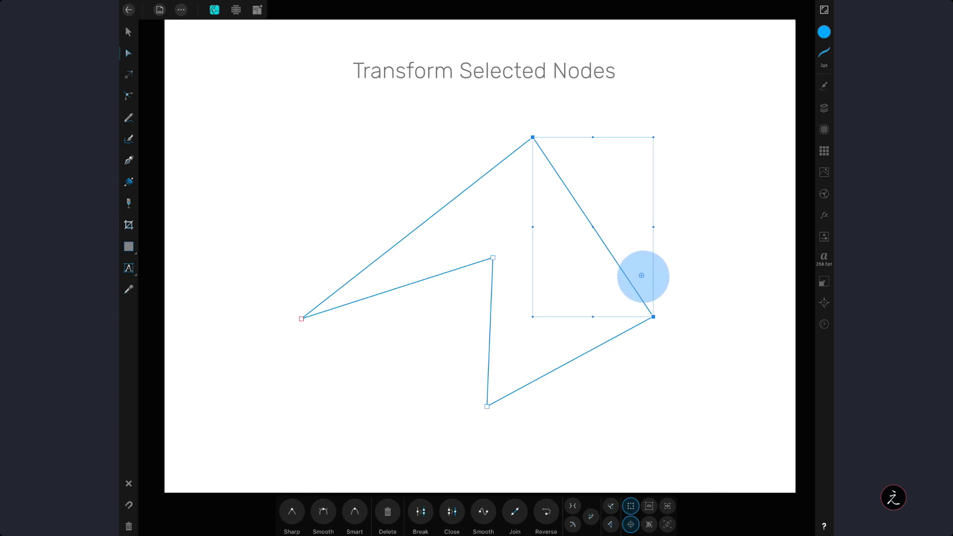
pyautogui.moveTo(641, 275); pyautogui.dragTo(593, 121)
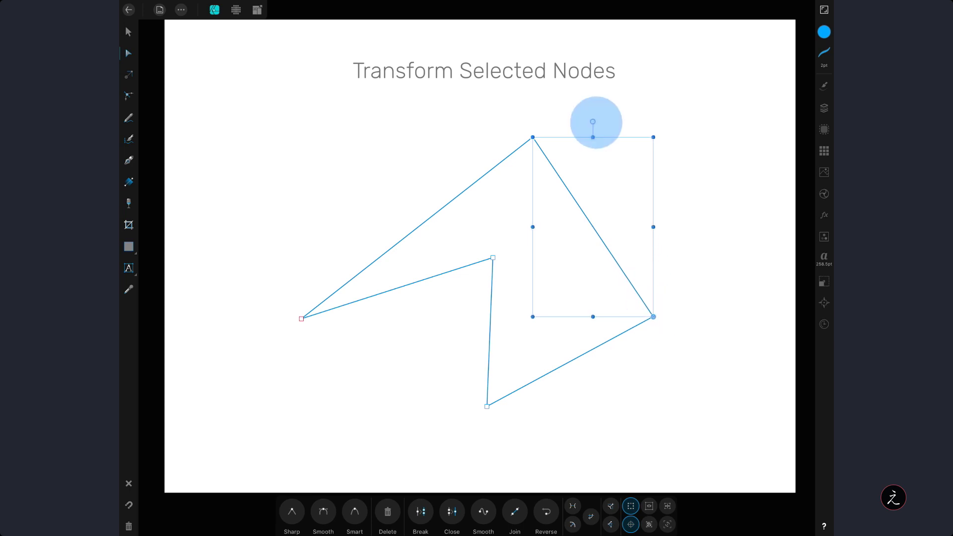
pyautogui.moveTo(593, 122); pyautogui.dragTo(556, 223)
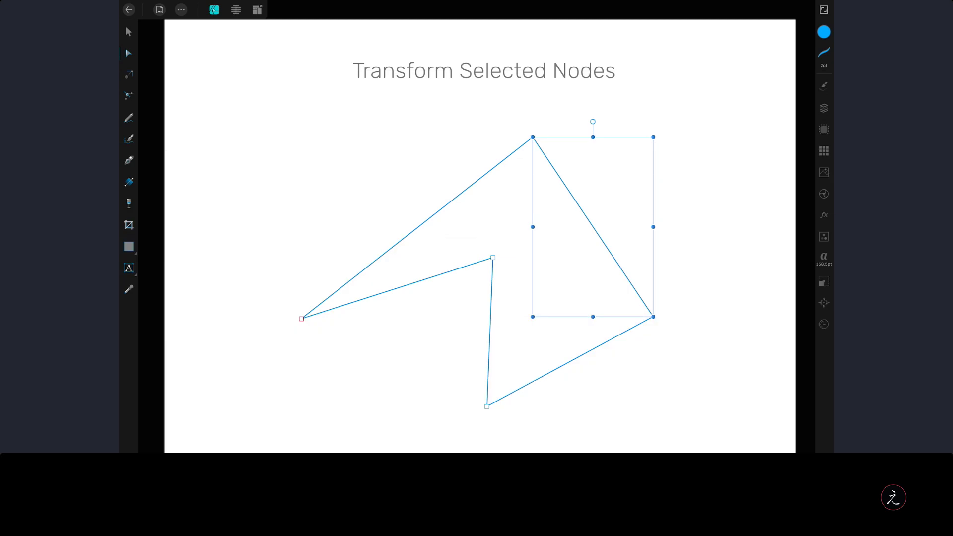
# Step: Rotate the two right-hand nodes about 34 degrees around the new pivot, then undo
pyautogui.moveTo(593, 121); pyautogui.dragTo(629, 126)
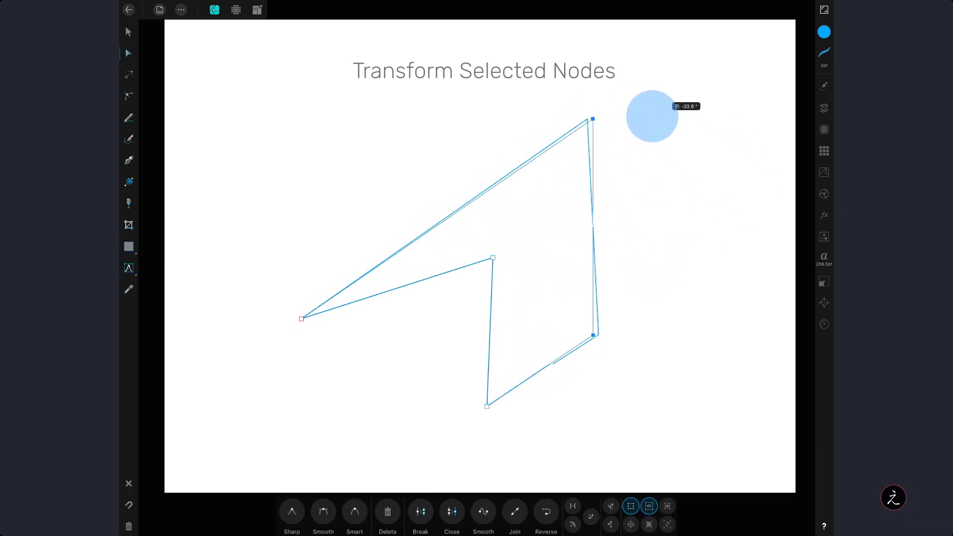
pyautogui.press('cmd+z')
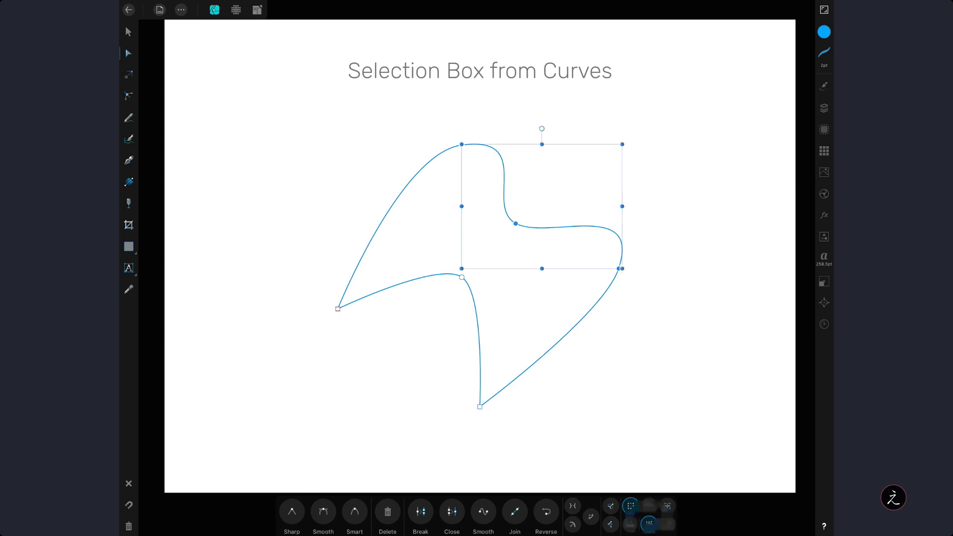
# Step: Toggle Selection Box from Curves to fit the transform box to the three selected nodes
pyautogui.click(649, 524)
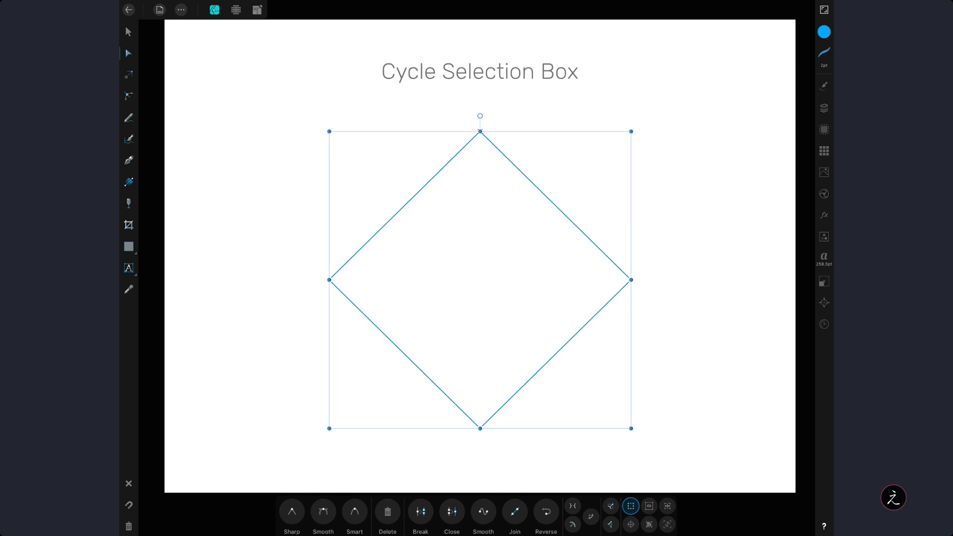
# Step: Squash the diamond into a narrow slanted shape and rotate it
pyautogui.moveTo(480, 116); pyautogui.dragTo(553, 132)
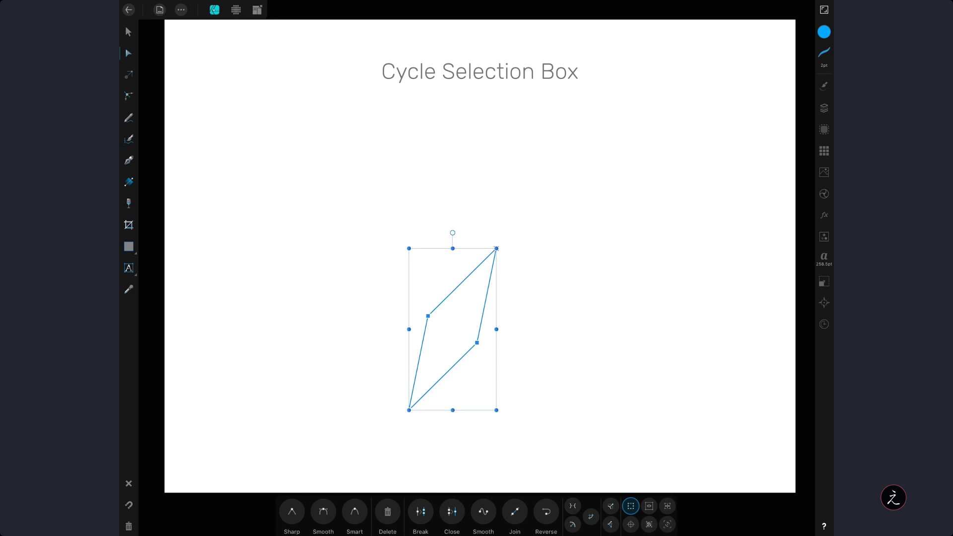
pyautogui.moveTo(451, 233); pyautogui.dragTo(452, 233)
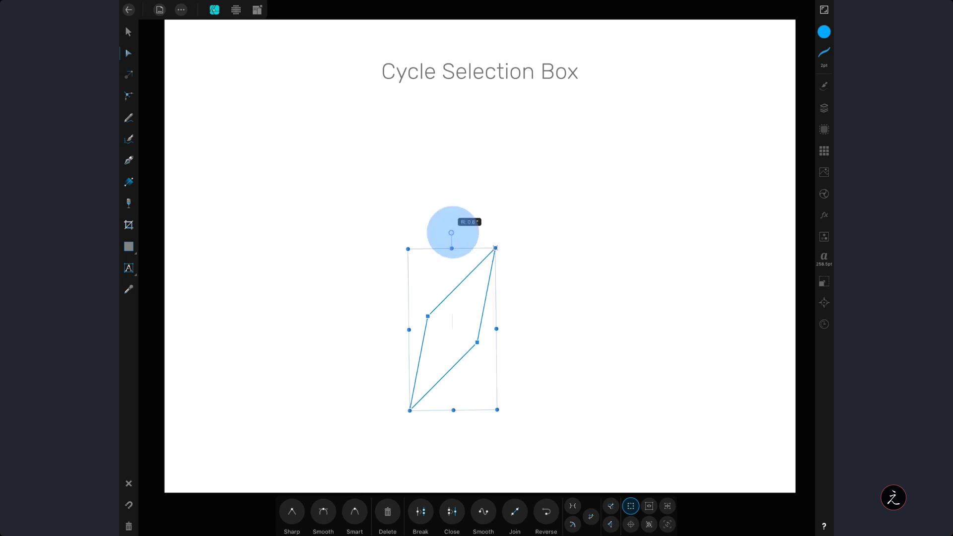
pyautogui.moveTo(451, 233); pyautogui.dragTo(473, 133)
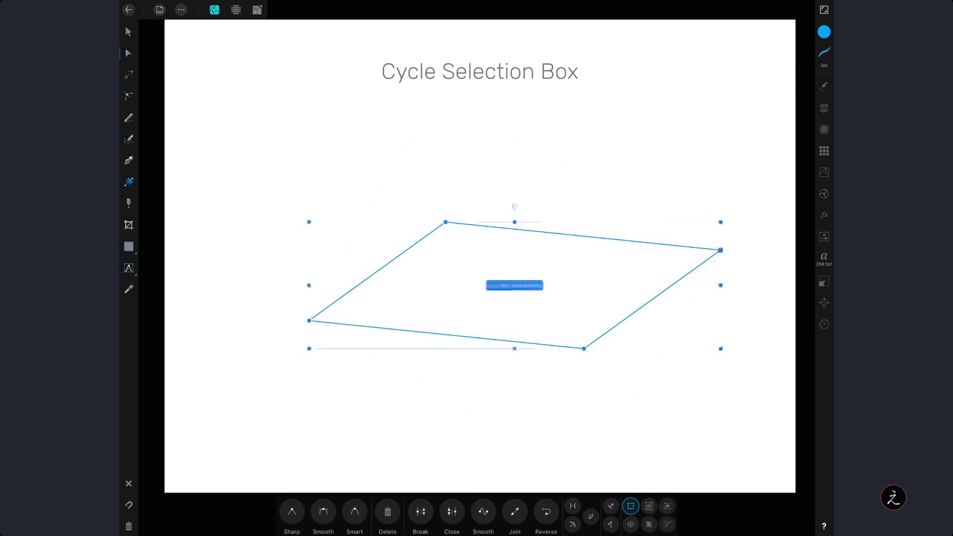
# Step: Stretch it into a tall narrow quadrilateral and rotate it about 113 degrees
pyautogui.moveTo(721, 250); pyautogui.dragTo(713, 197)
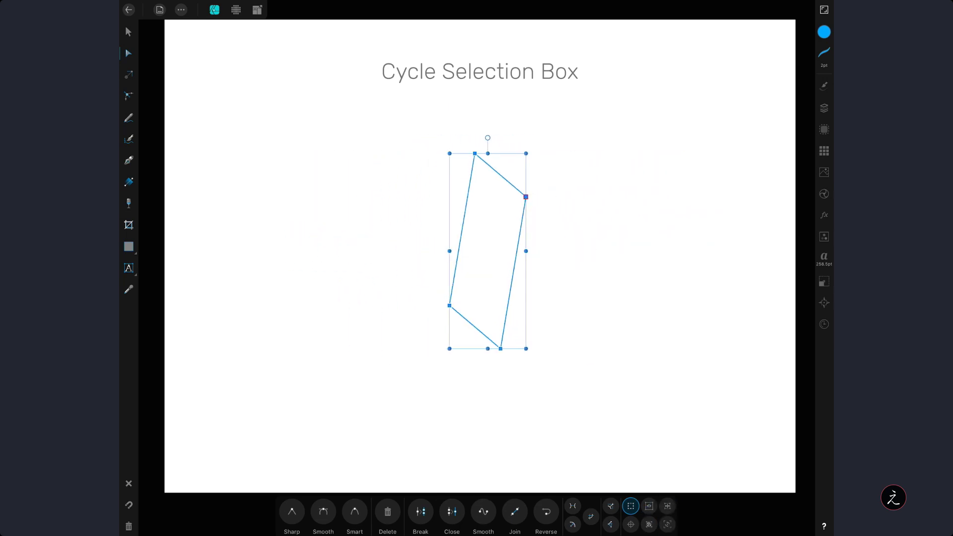
pyautogui.moveTo(487, 138); pyautogui.dragTo(593, 292)
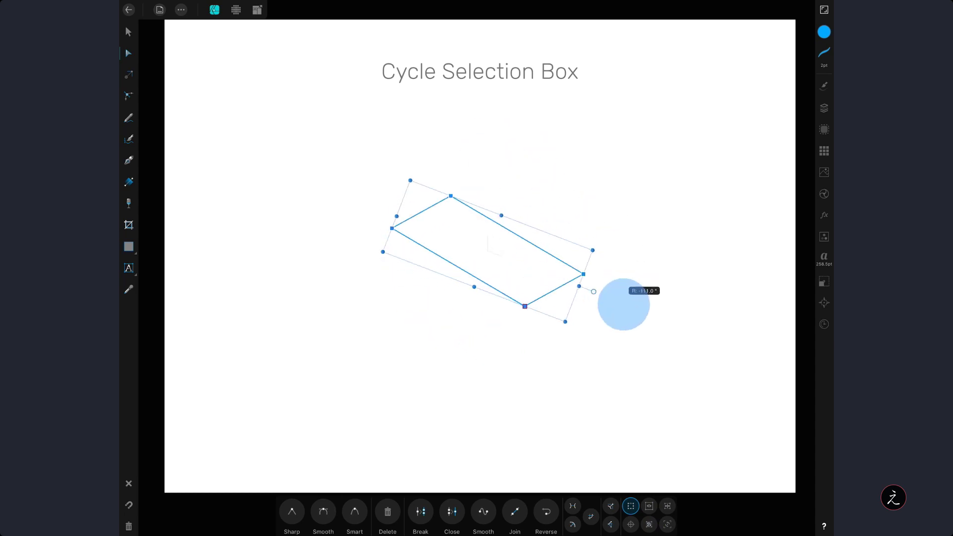